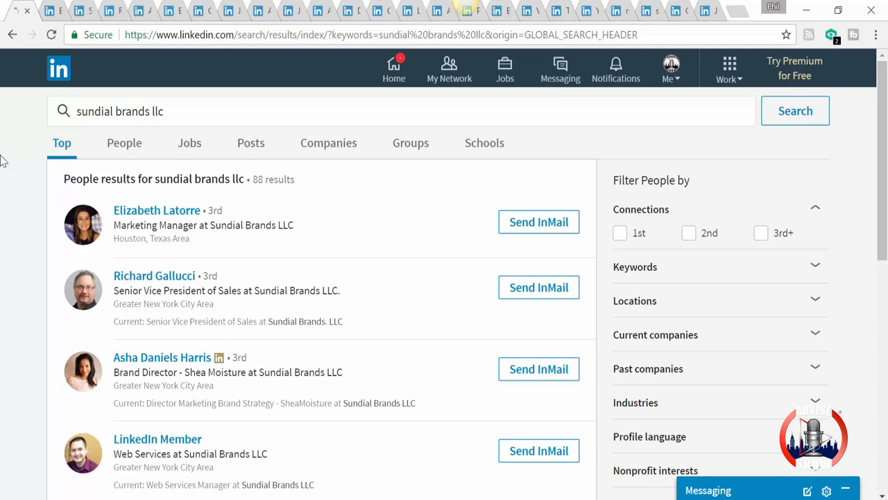
left_click(156, 210)
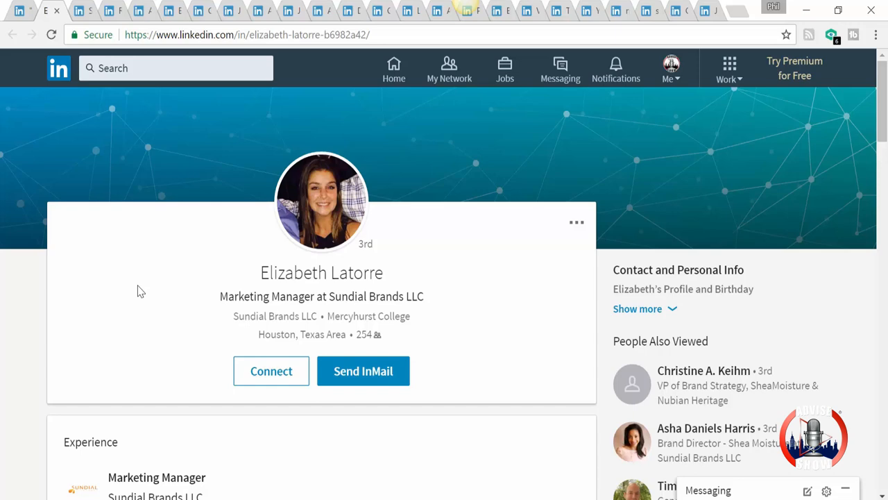
scroll("down", 3)
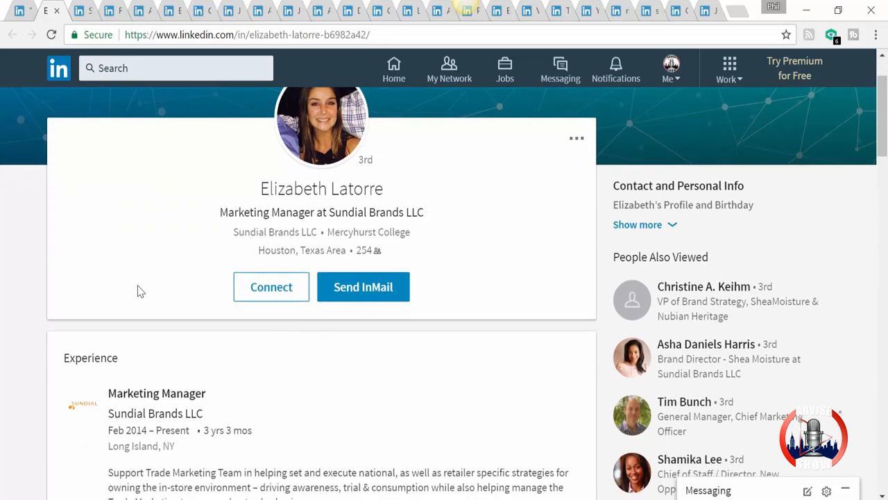
scroll("down", 3)
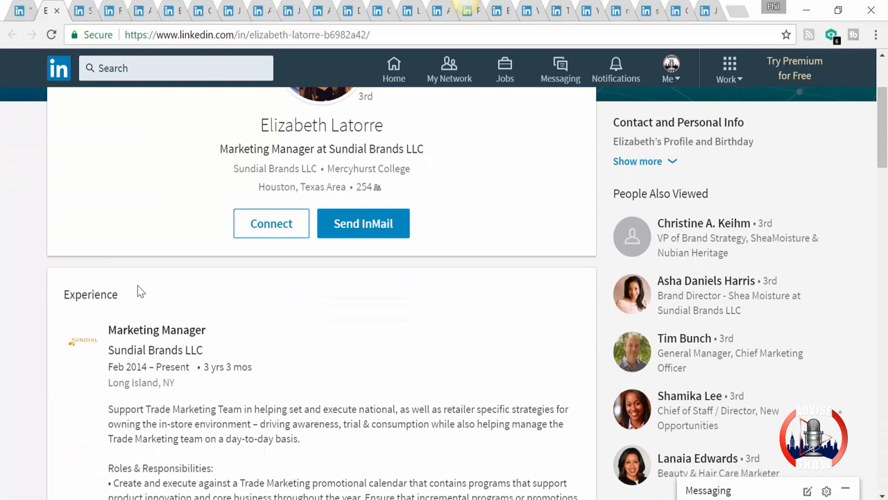
scroll("down", 3)
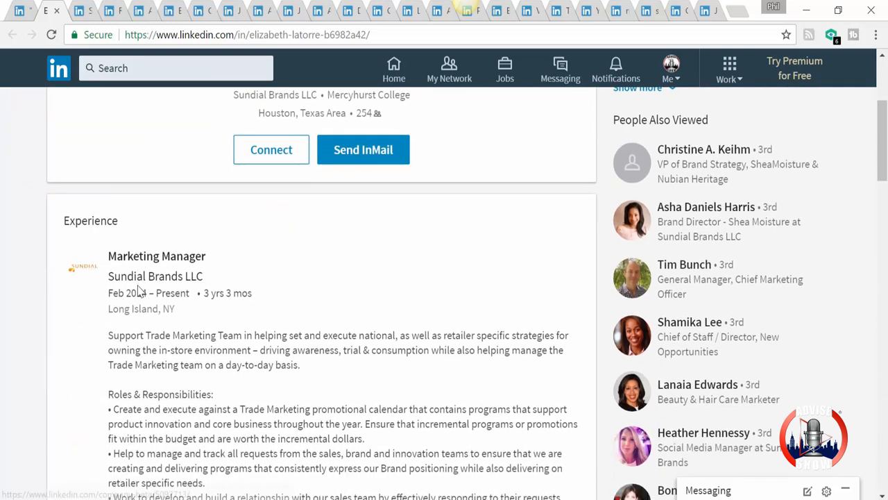
scroll("down", 3)
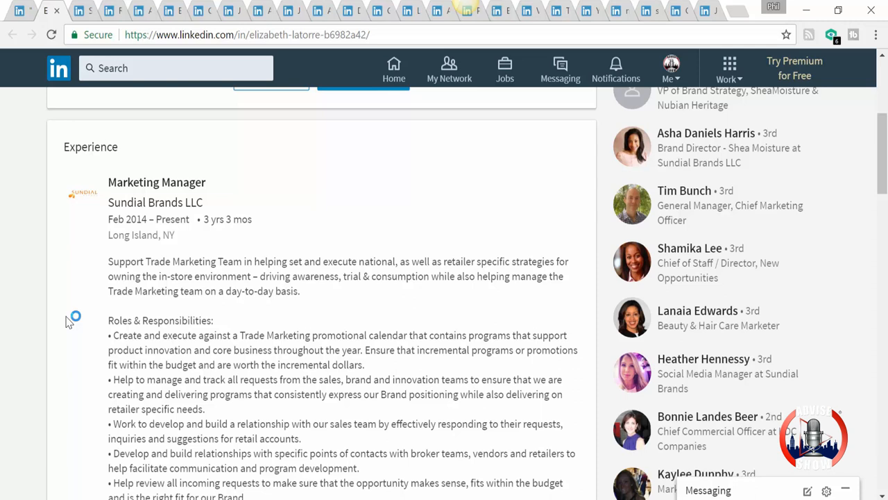
scroll("down", 3)
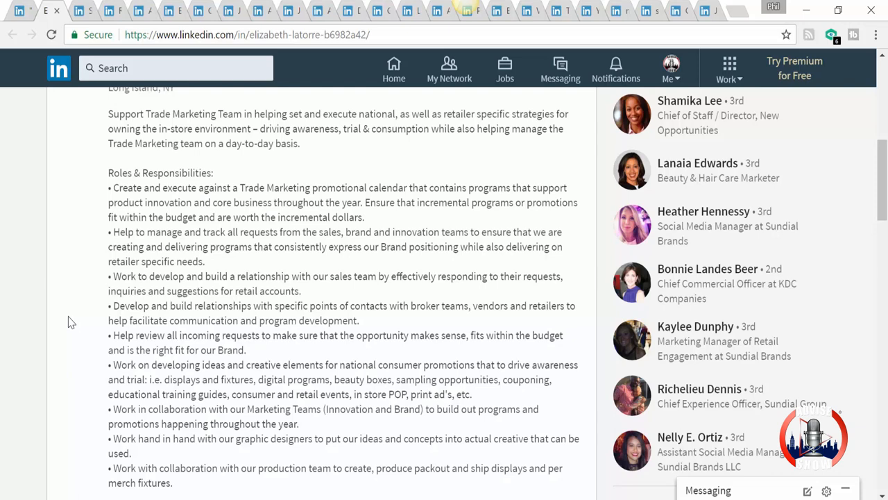
scroll("up", 3)
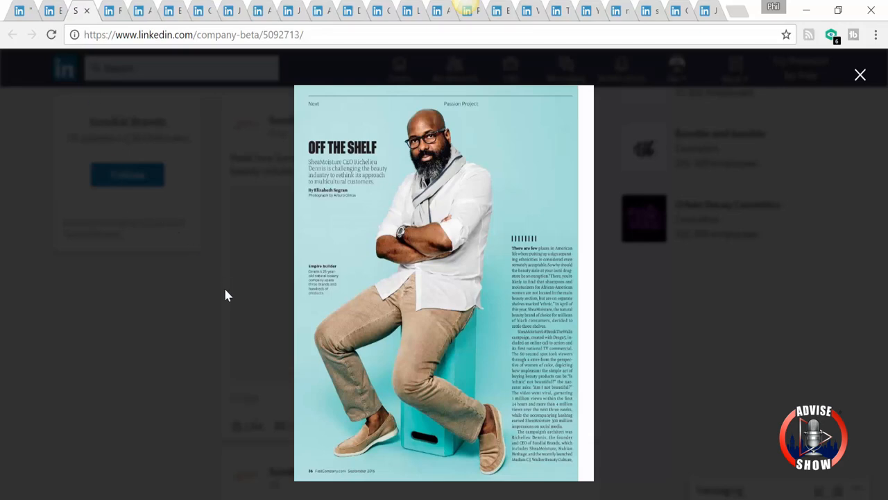
mouse_move(243, 299)
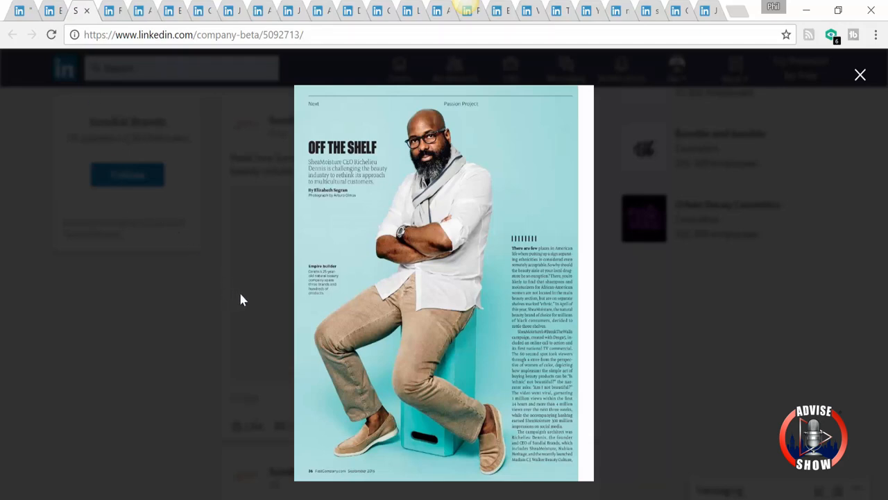
mouse_move(355, 211)
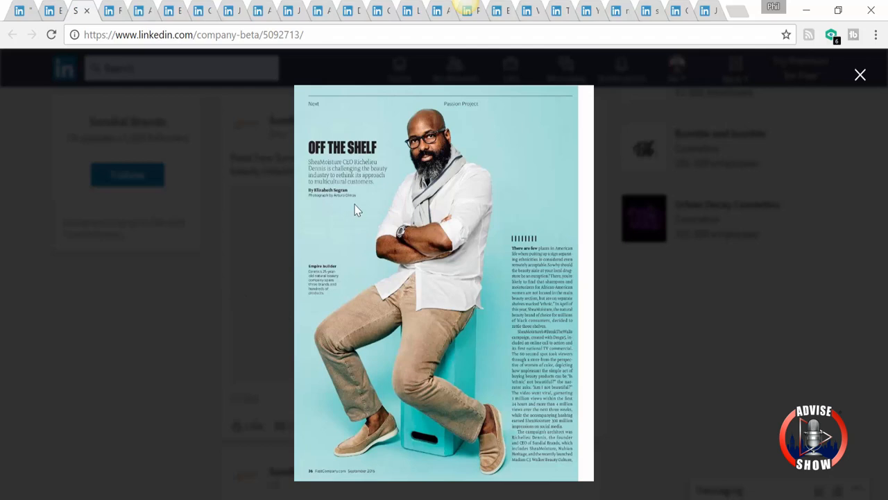
mouse_move(355, 209)
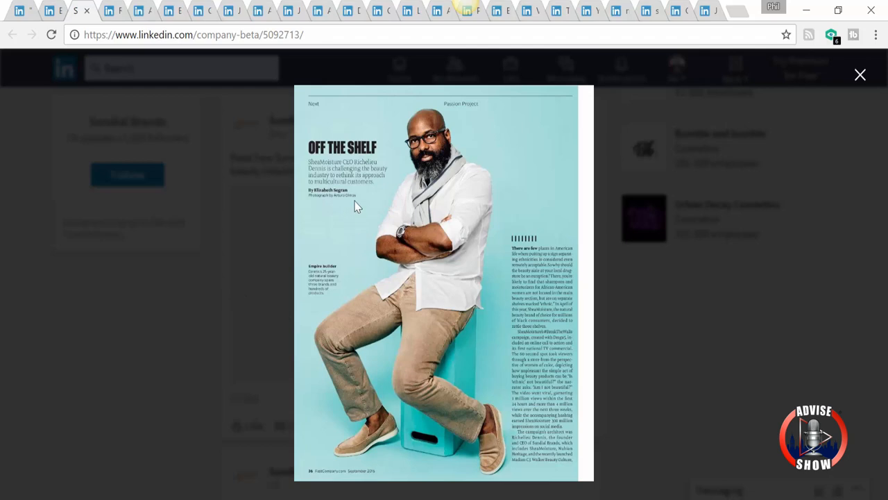
mouse_move(114, 86)
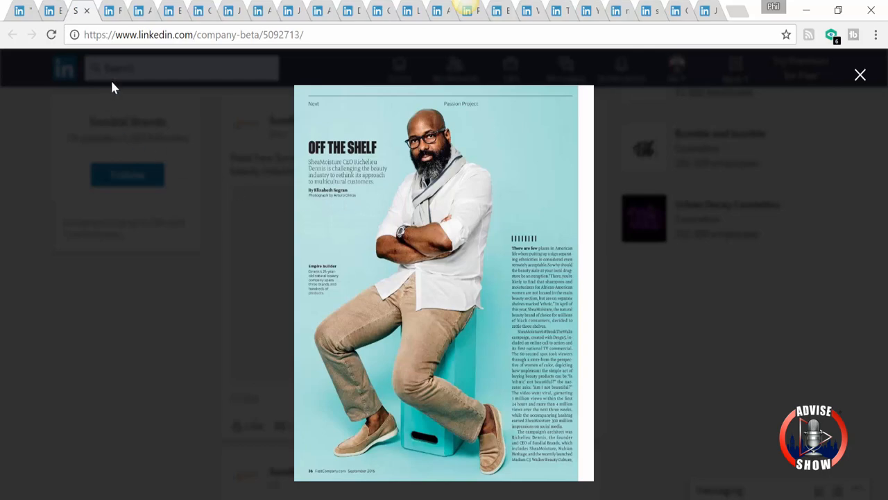
Switch to the SVP of Sales' profile and scroll through his Experience section of sales roles.
left_click(861, 75)
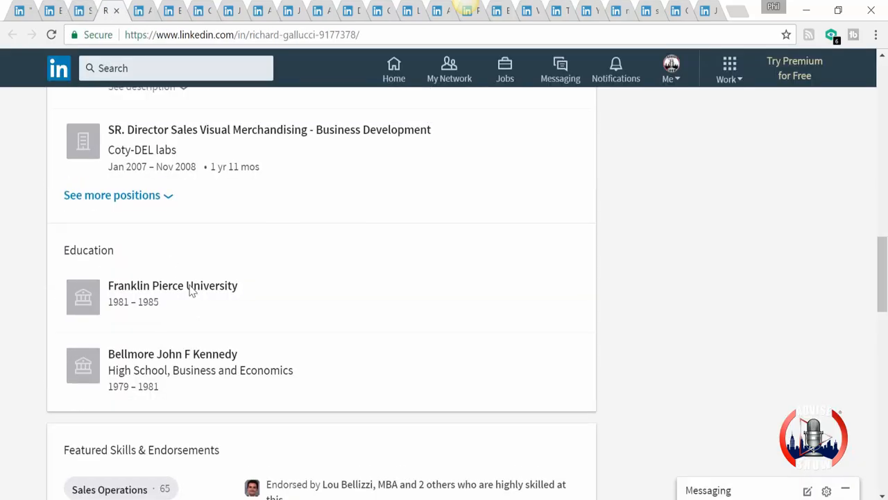
scroll("up", 3)
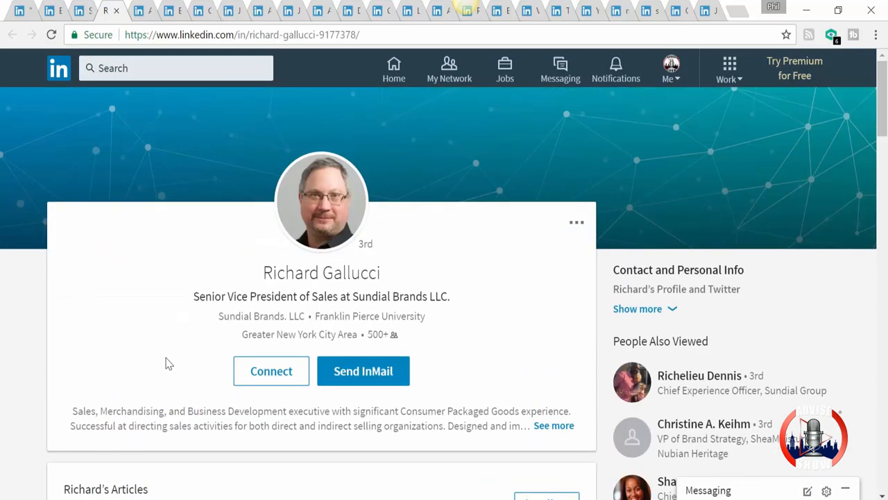
mouse_move(175, 352)
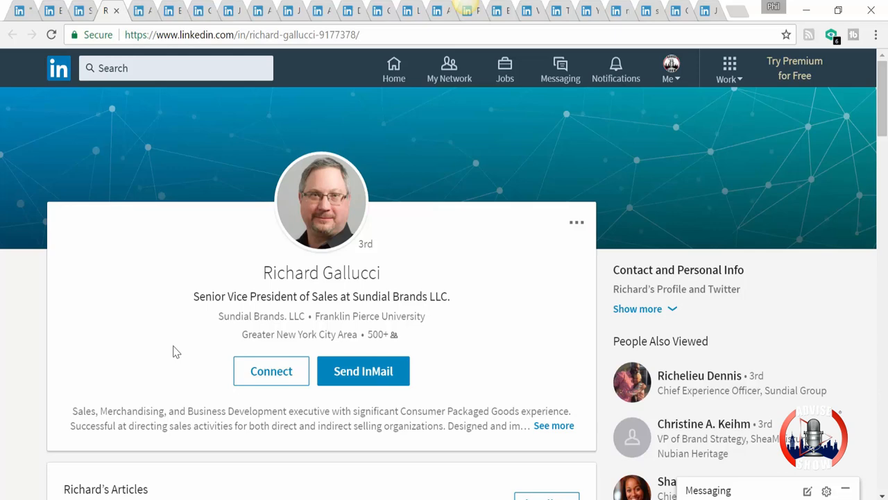
scroll("down", 3)
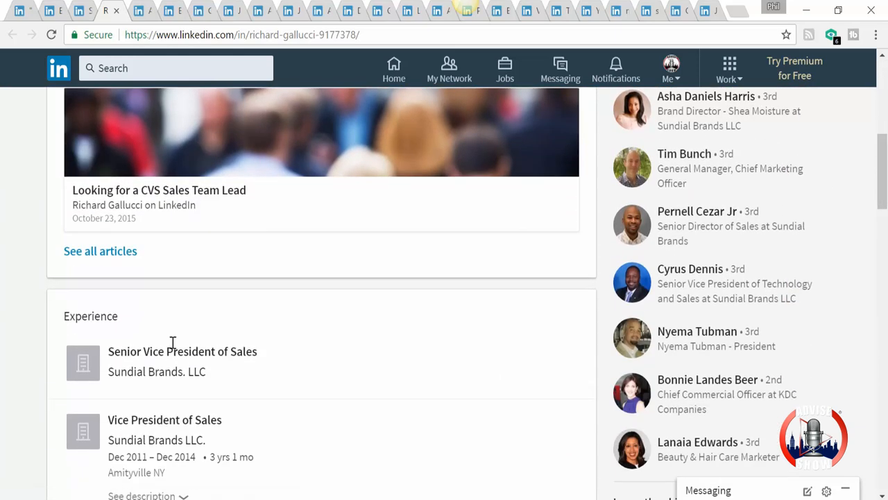
scroll("down", 3)
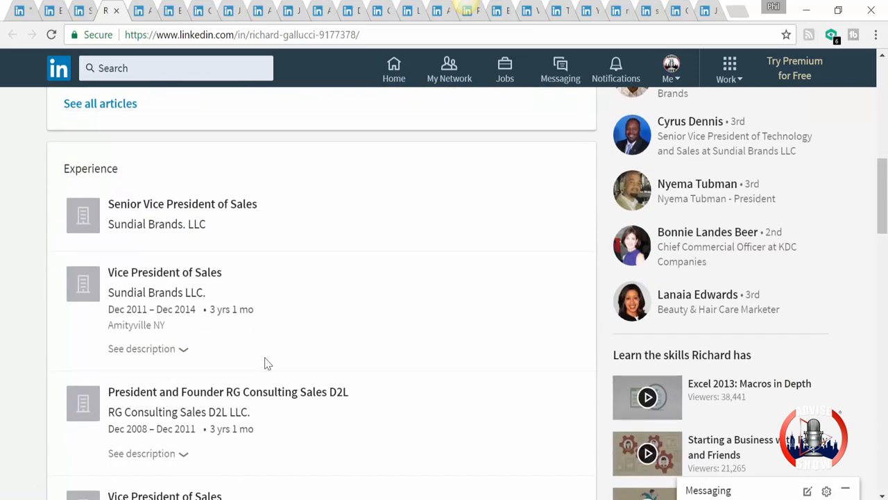
mouse_move(194, 347)
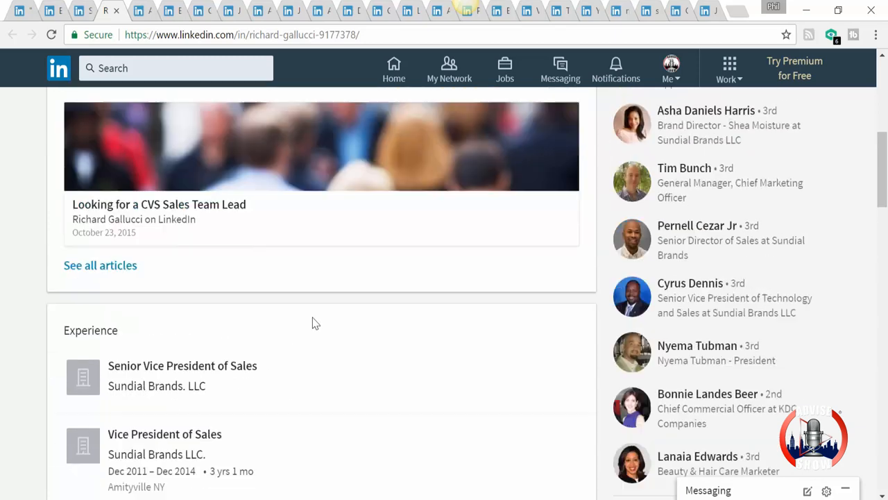
left_click(705, 111)
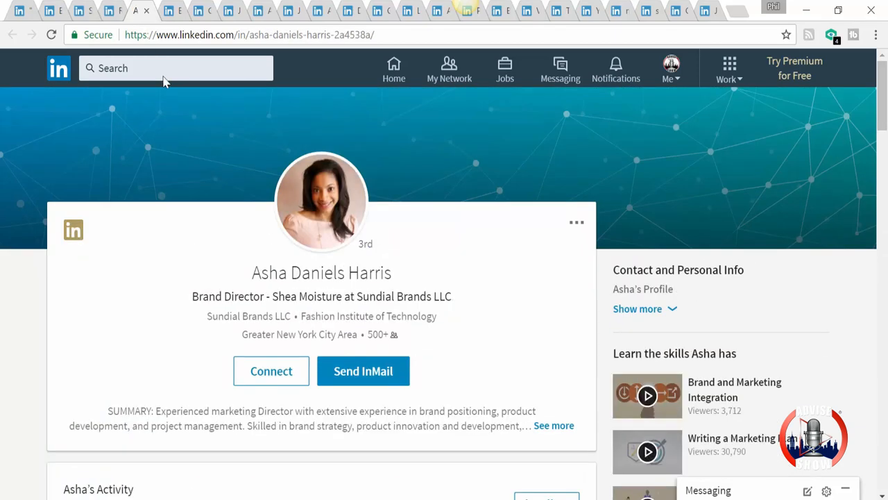
mouse_move(275, 290)
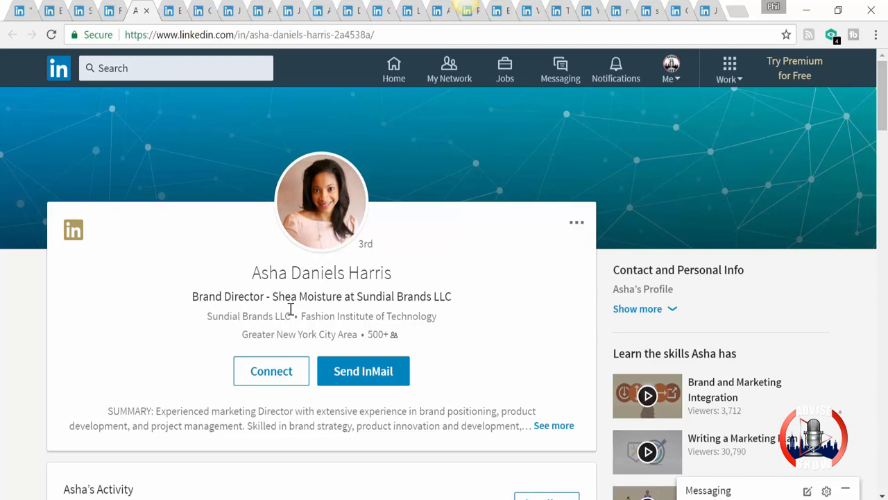
mouse_move(319, 313)
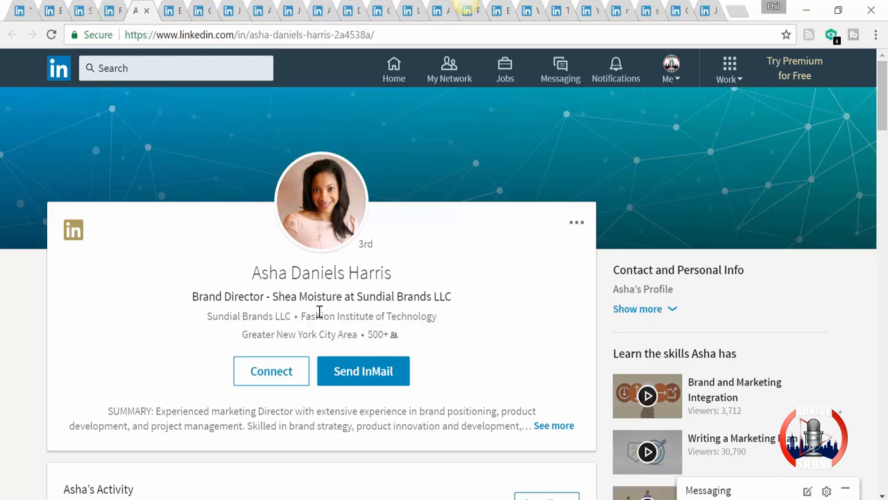
mouse_move(188, 298)
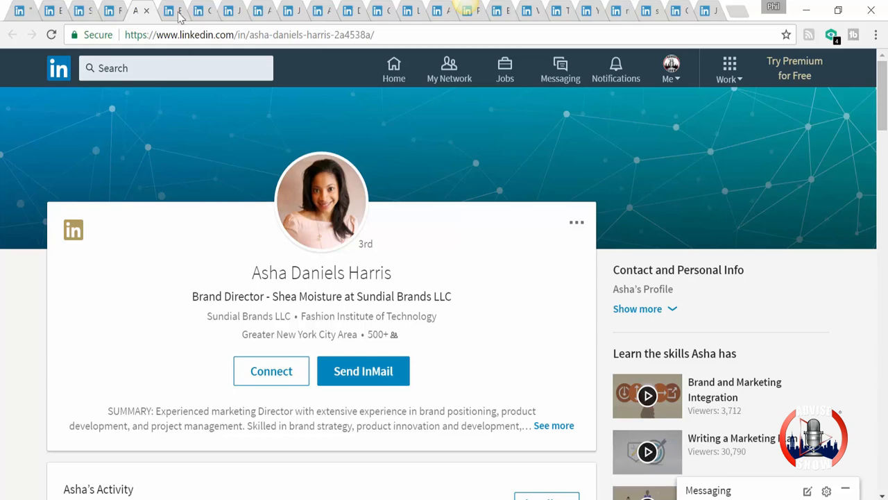
left_click(166, 11)
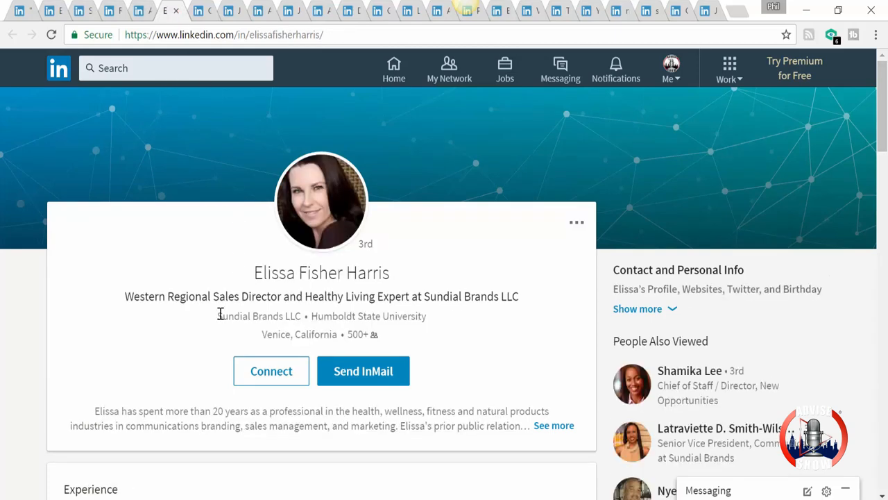
mouse_move(215, 327)
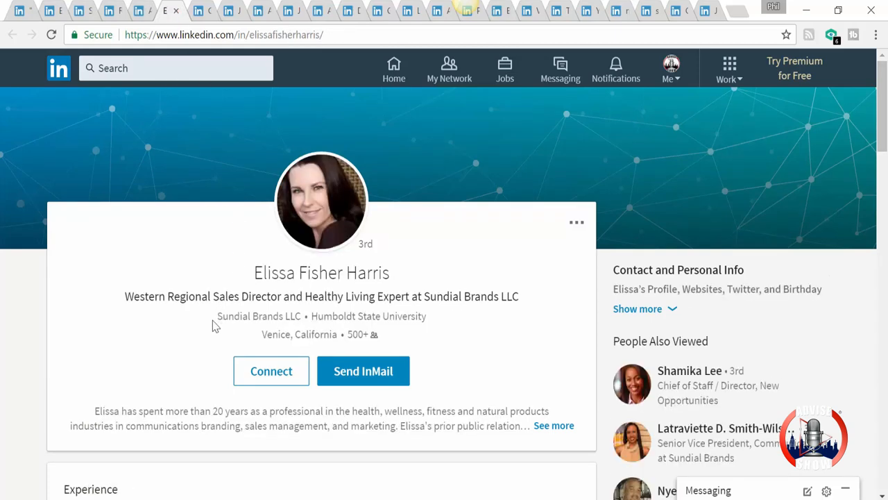
mouse_move(262, 316)
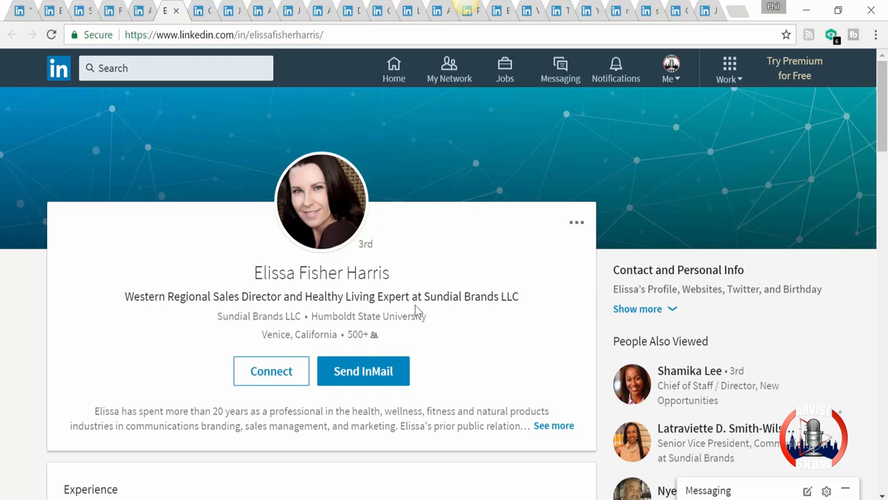
scroll("down", 3)
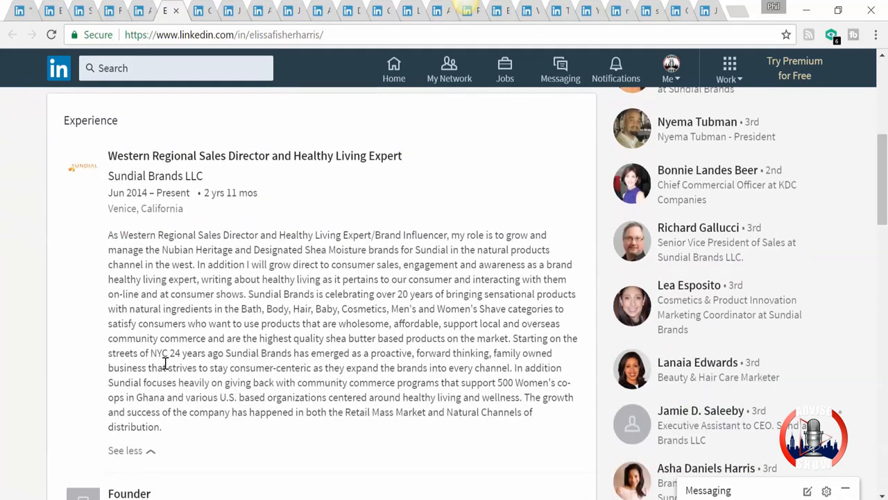
mouse_move(355, 280)
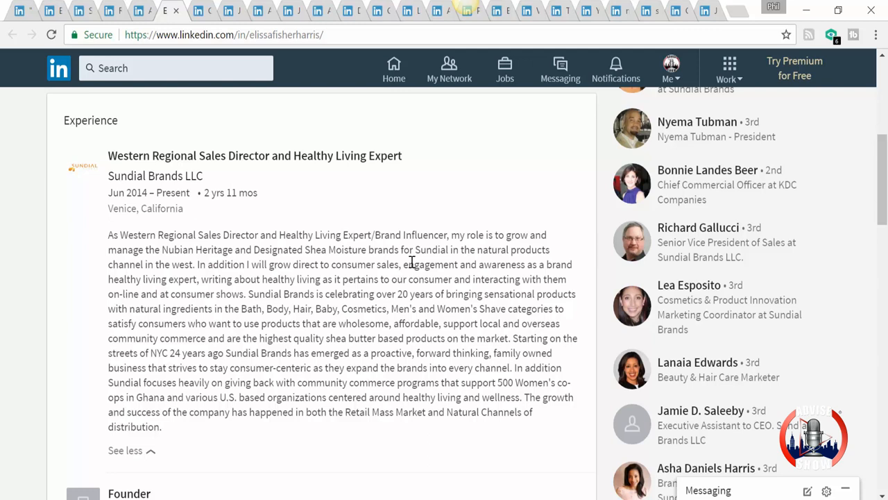
mouse_move(350, 334)
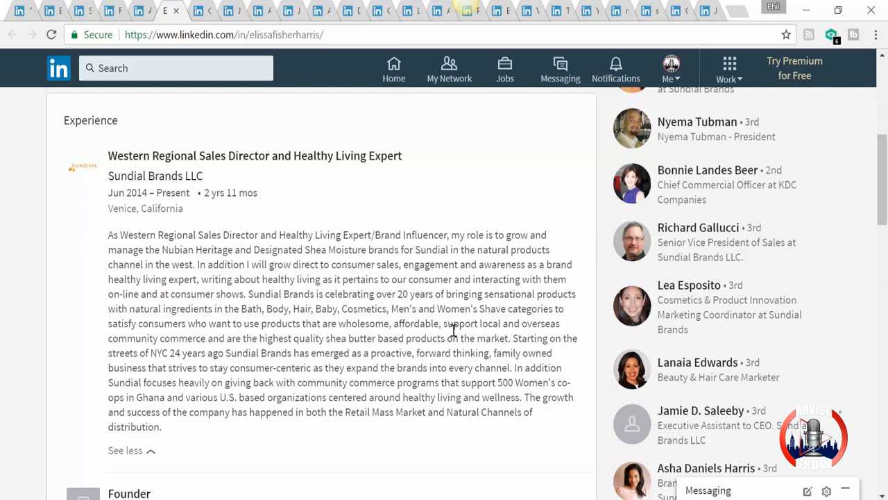
mouse_move(295, 402)
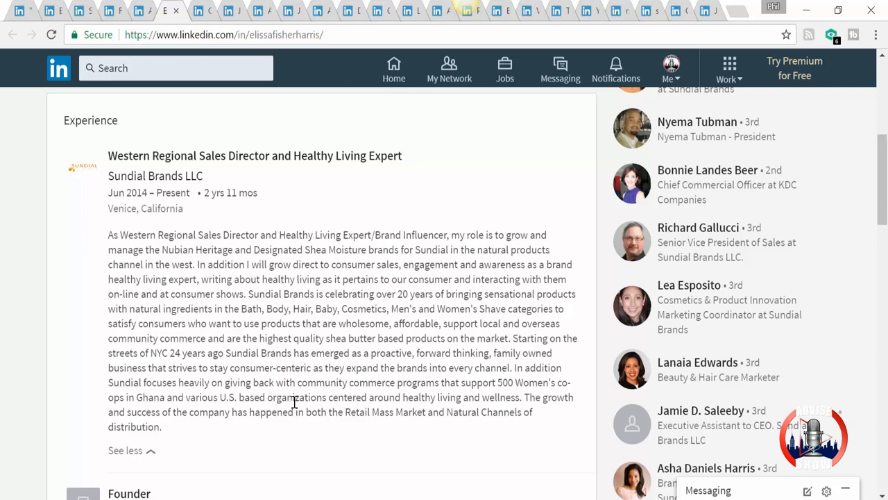
scroll("up", 3)
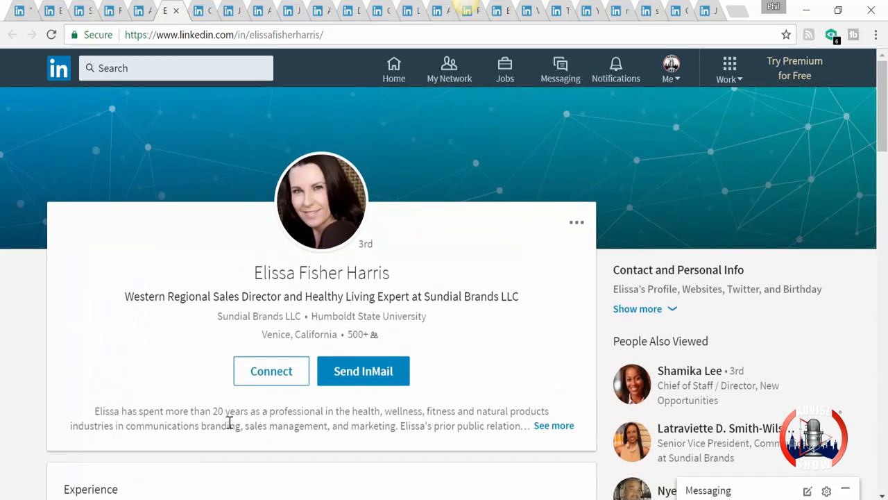
mouse_move(203, 22)
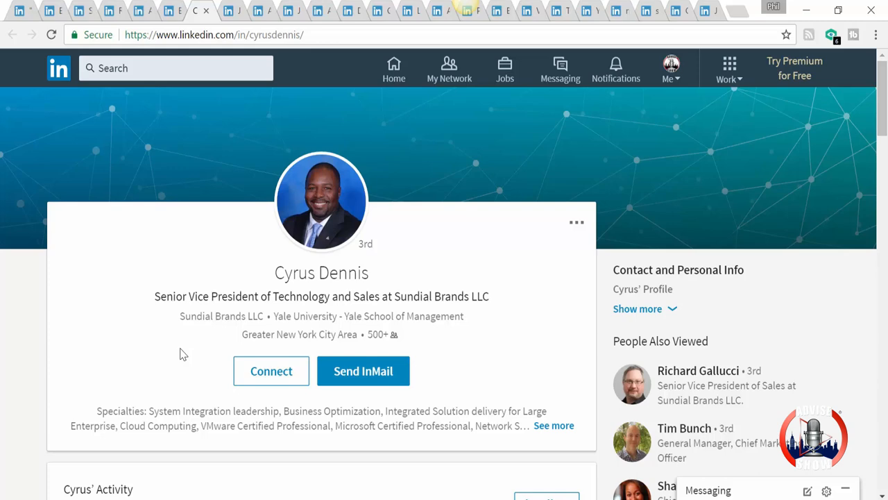
mouse_move(155, 353)
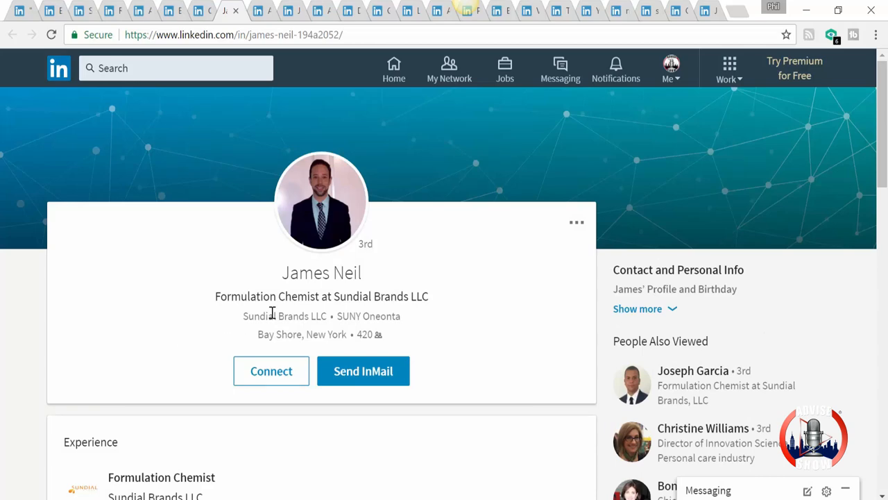
mouse_move(200, 322)
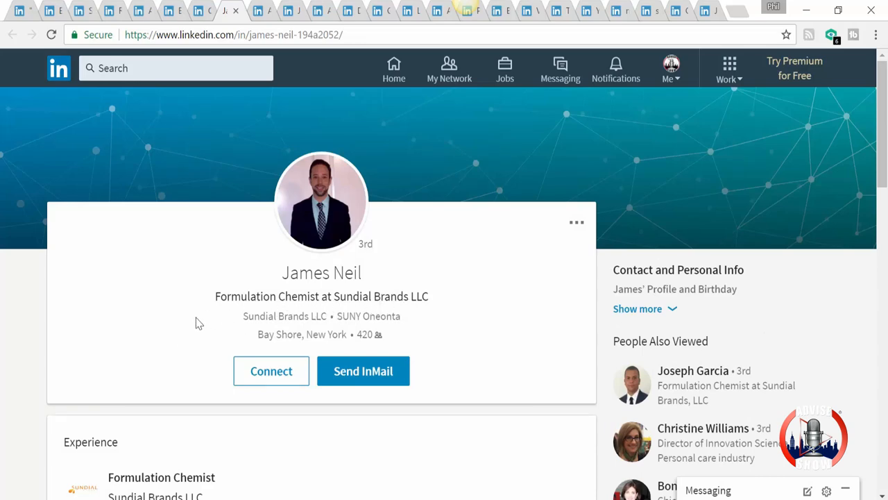
scroll("down", 3)
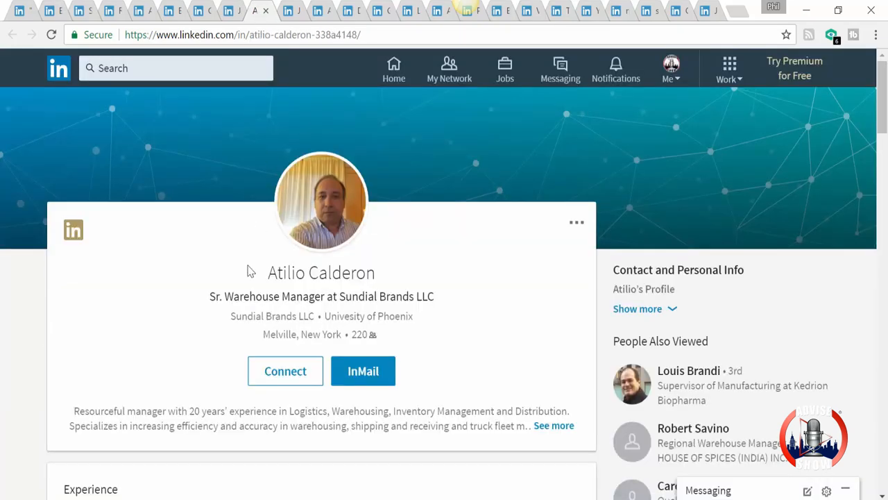
mouse_move(224, 322)
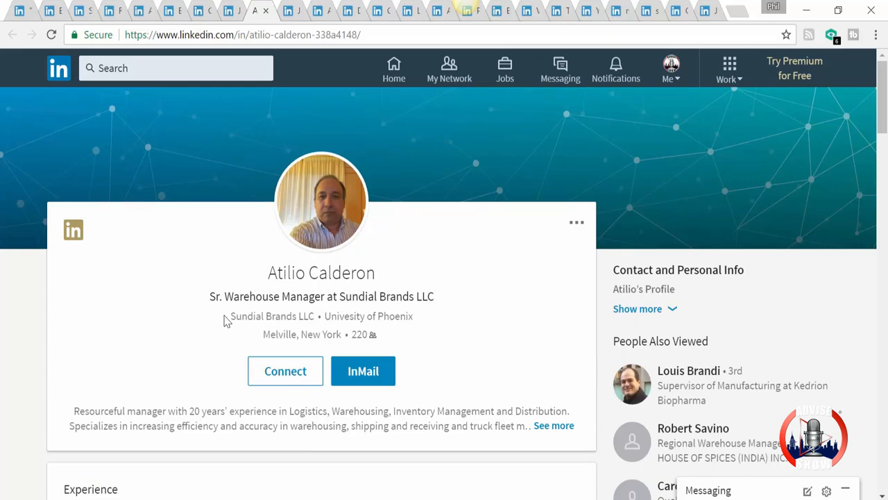
left_click(285, 12)
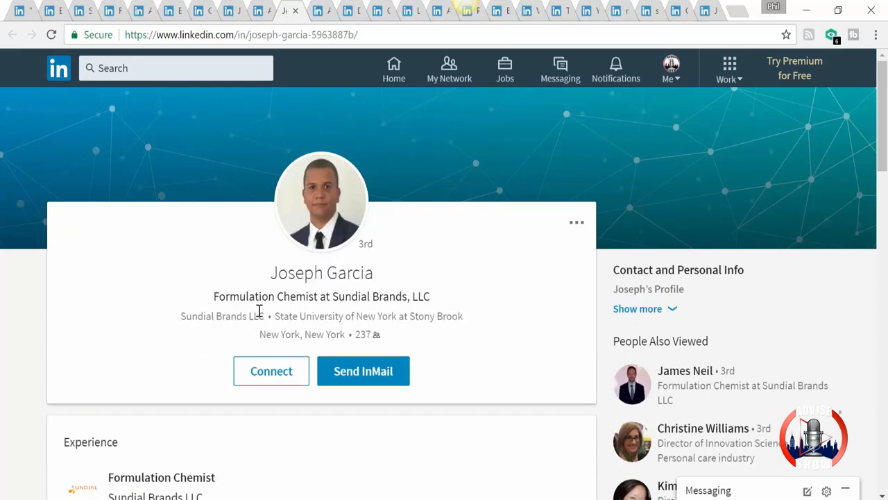
left_click(319, 11)
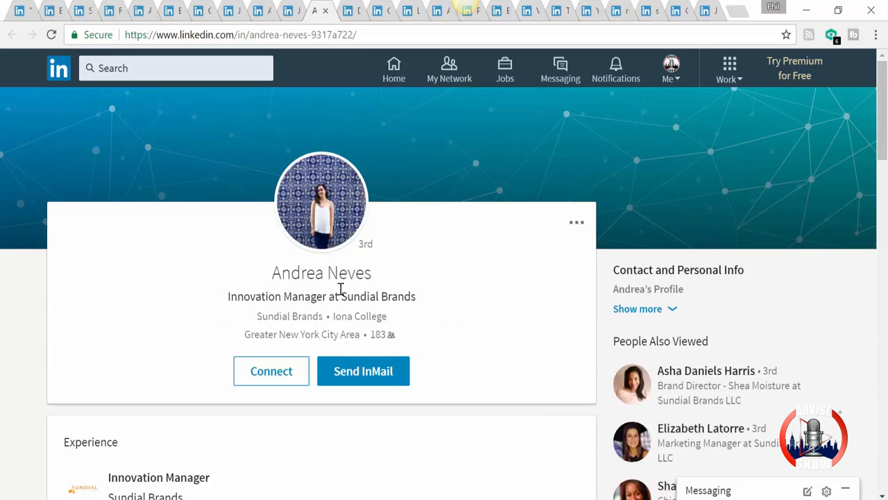
mouse_move(275, 313)
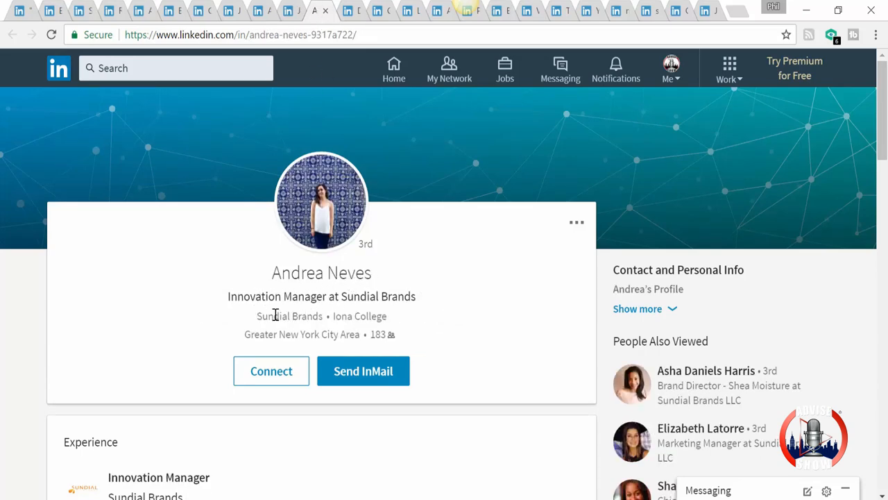
mouse_move(179, 329)
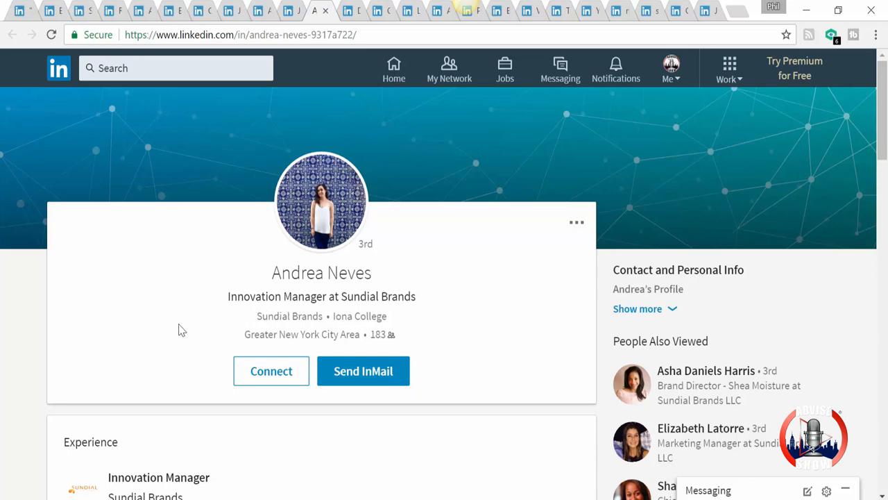
scroll("down", 3)
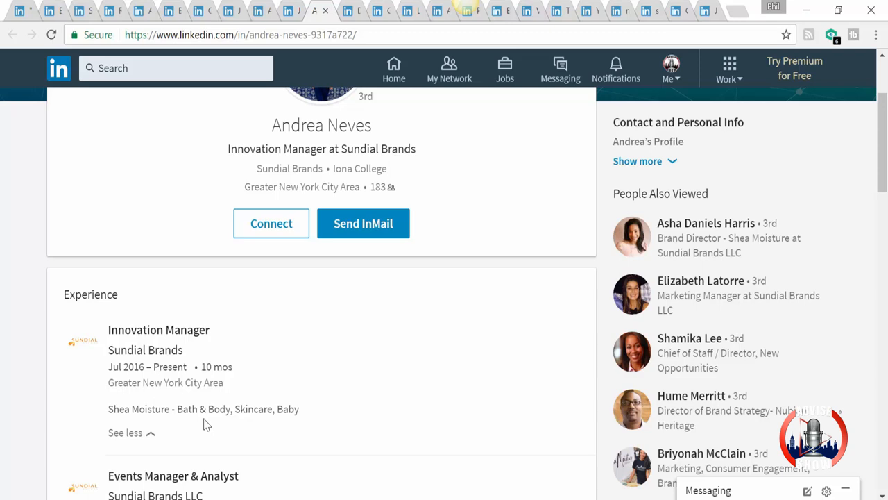
mouse_move(200, 424)
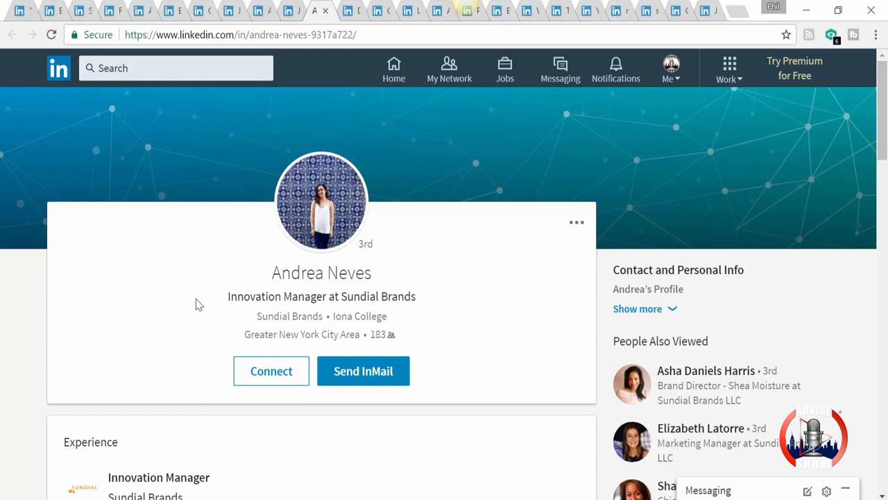
left_click(340, 11)
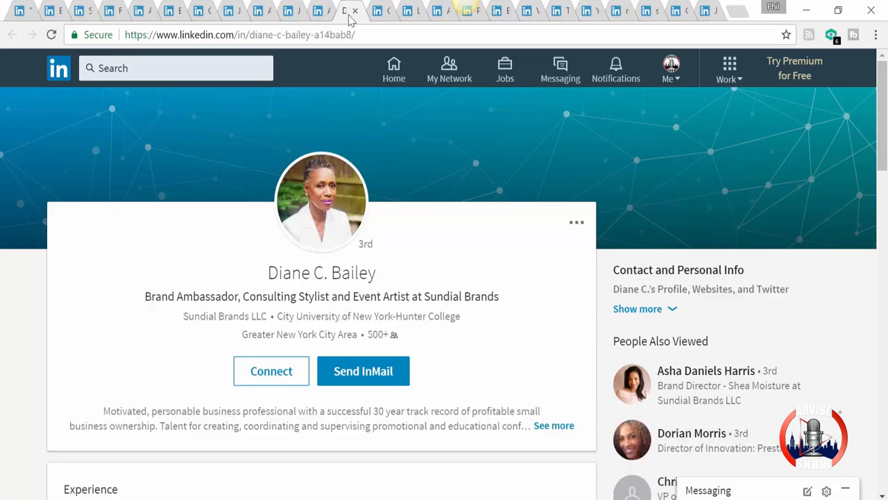
mouse_move(174, 374)
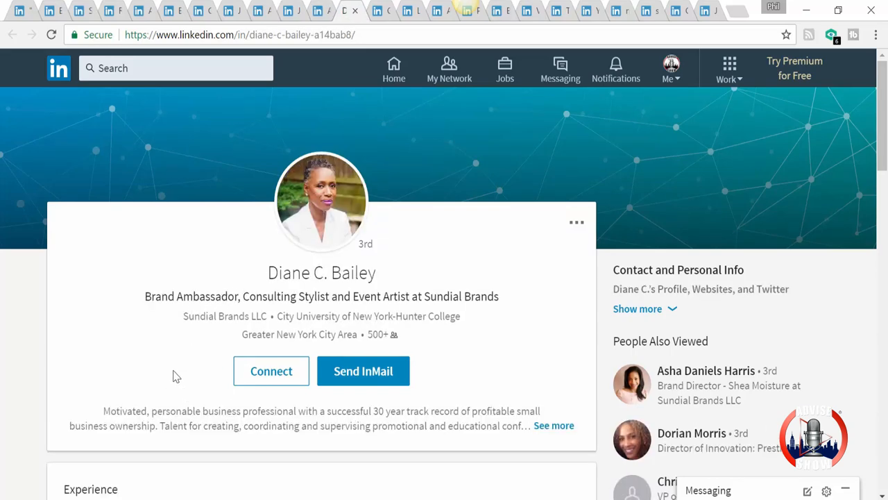
mouse_move(284, 319)
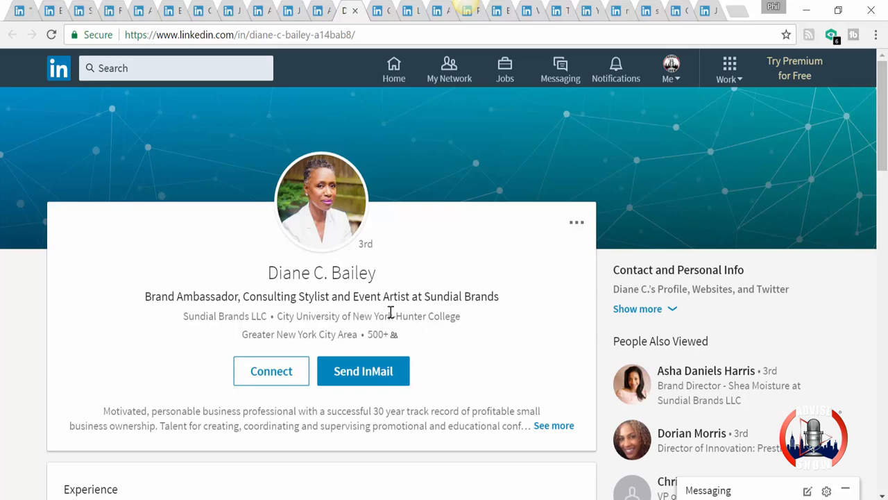
mouse_move(440, 303)
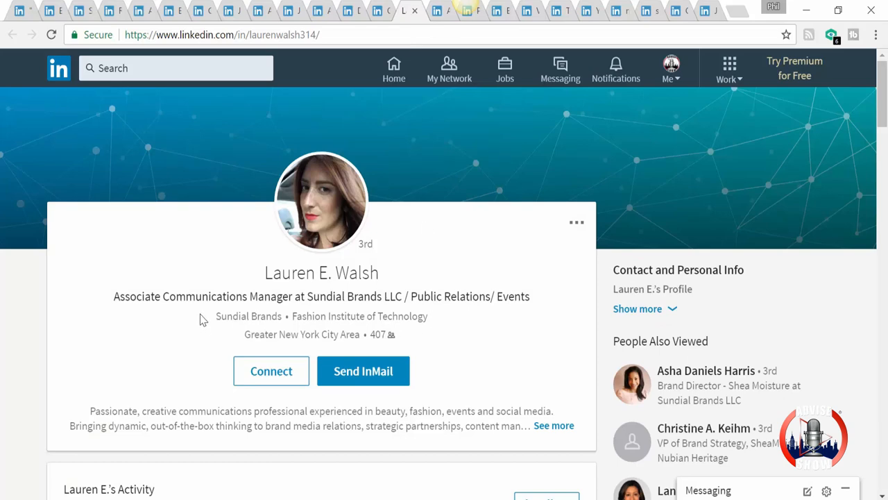
mouse_move(366, 311)
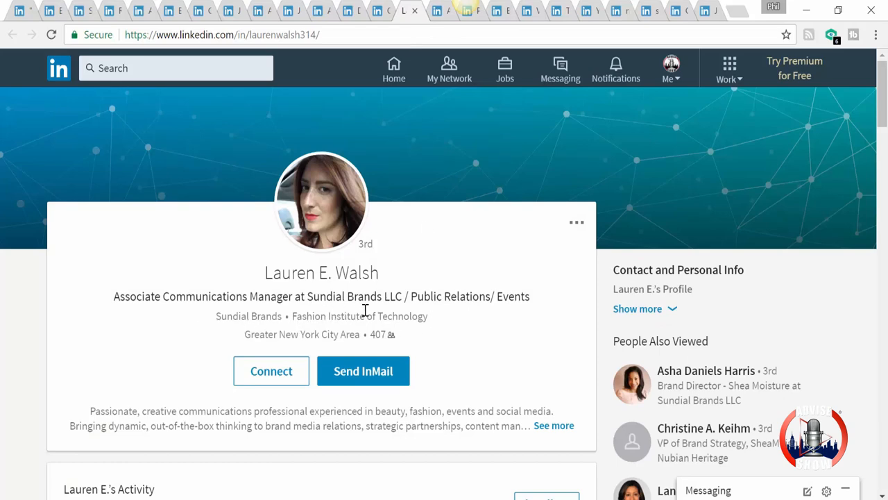
mouse_move(461, 313)
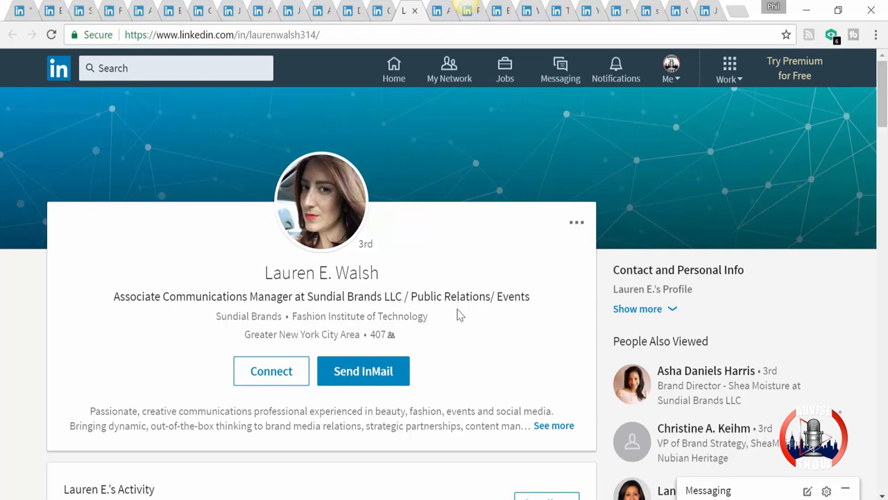
Scroll down to the Associate Communications Manager's Activity section and back up.
scroll("down", 3)
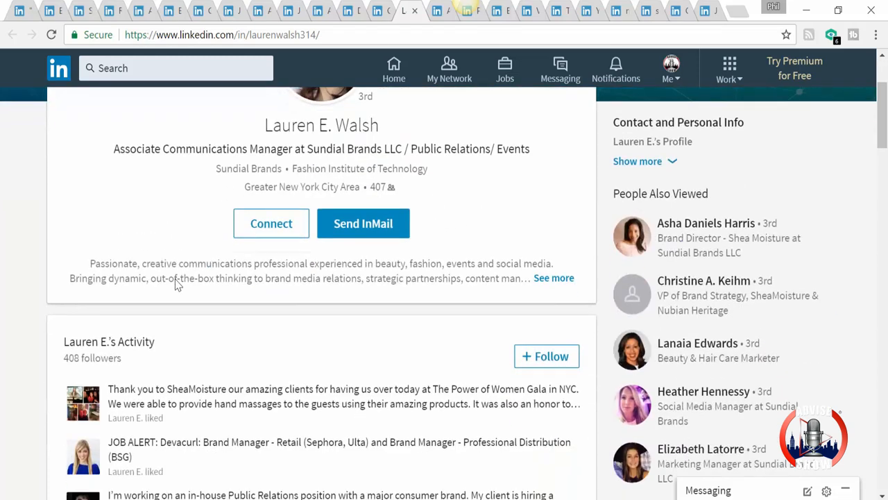
scroll("up", 3)
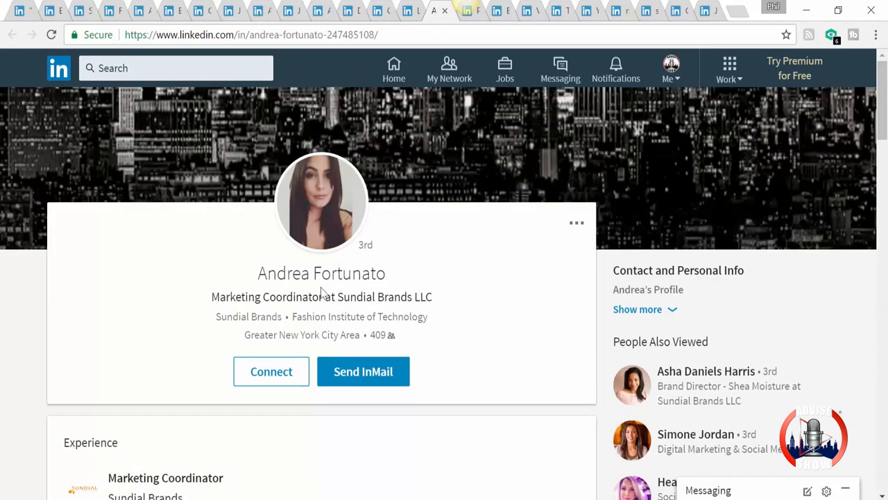
mouse_move(420, 278)
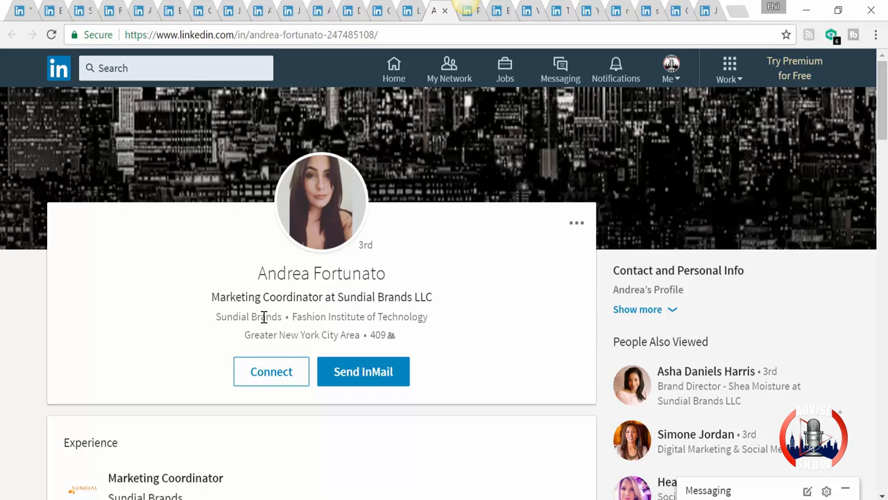
mouse_move(179, 339)
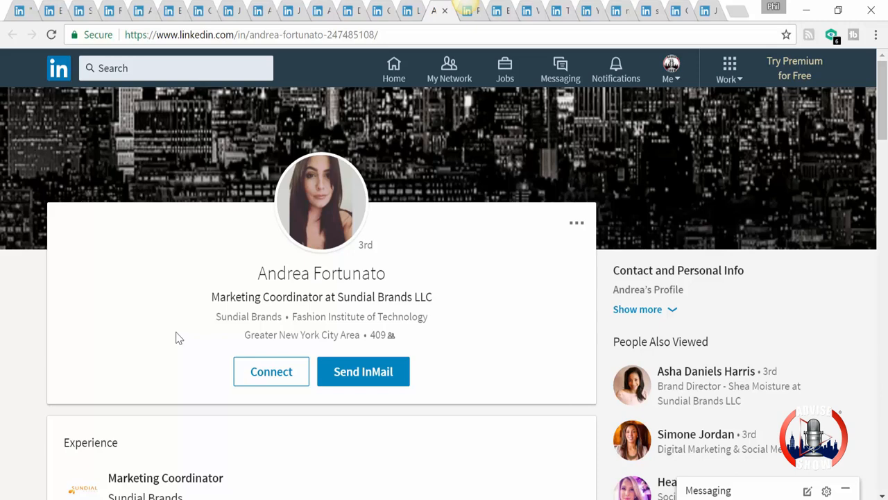
mouse_move(199, 334)
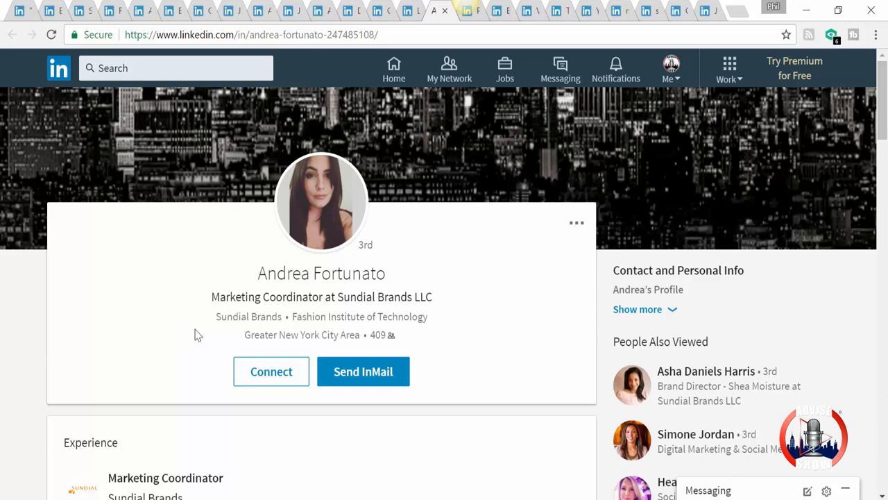
scroll("down", 3)
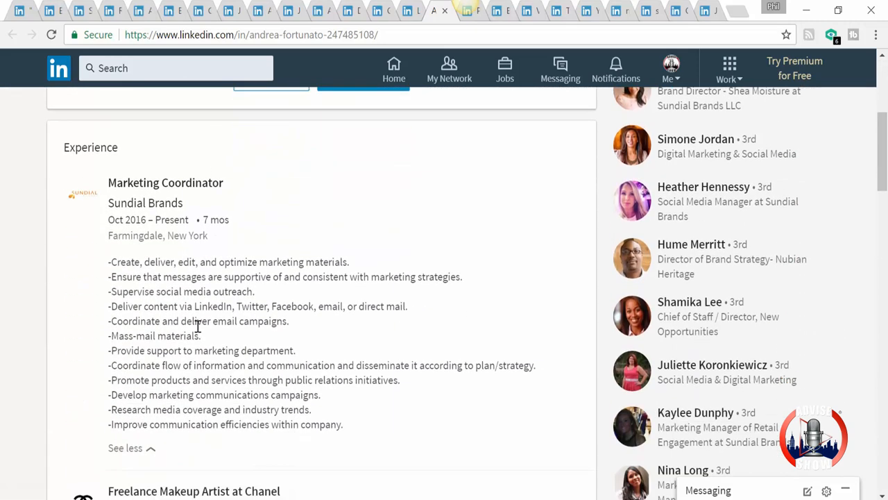
mouse_move(216, 442)
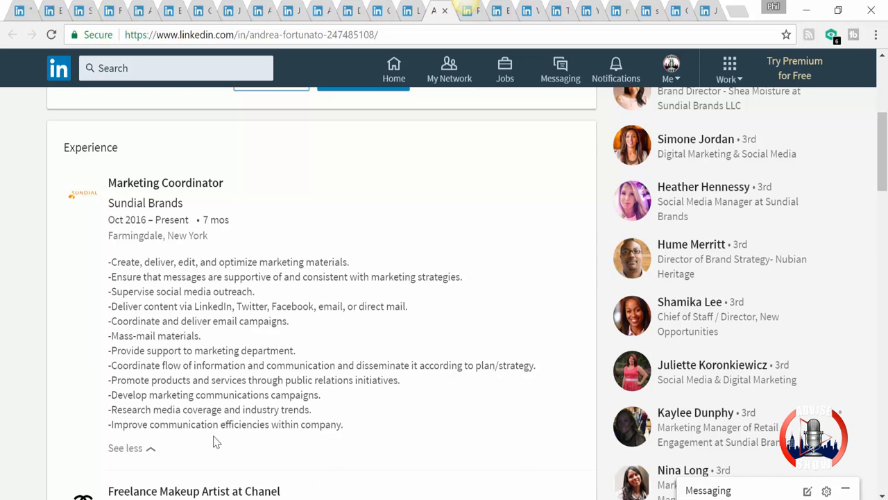
mouse_move(298, 437)
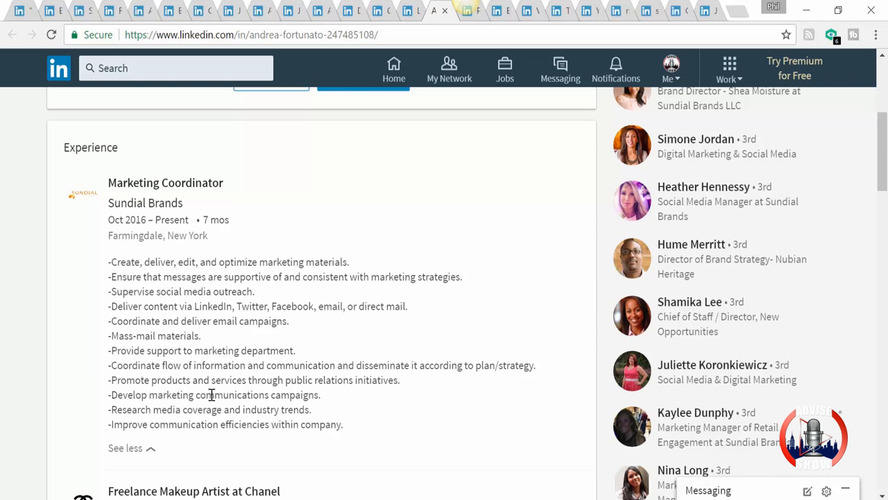
scroll("down", 3)
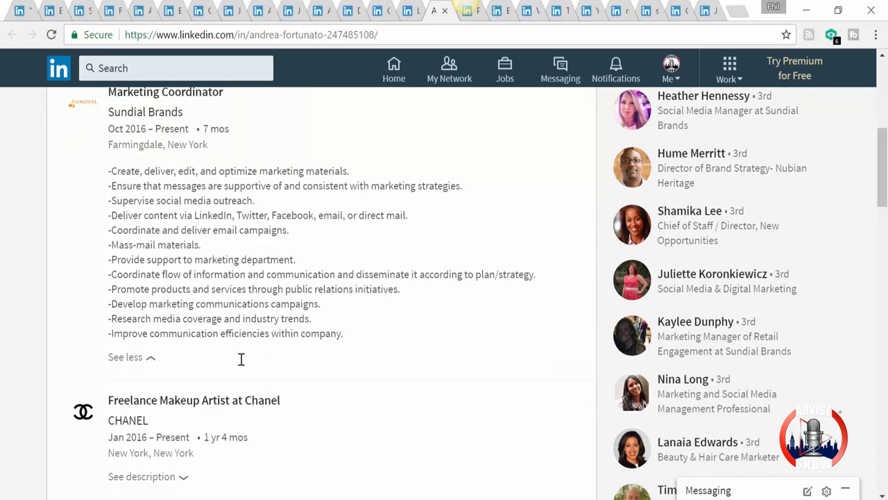
scroll("down", 3)
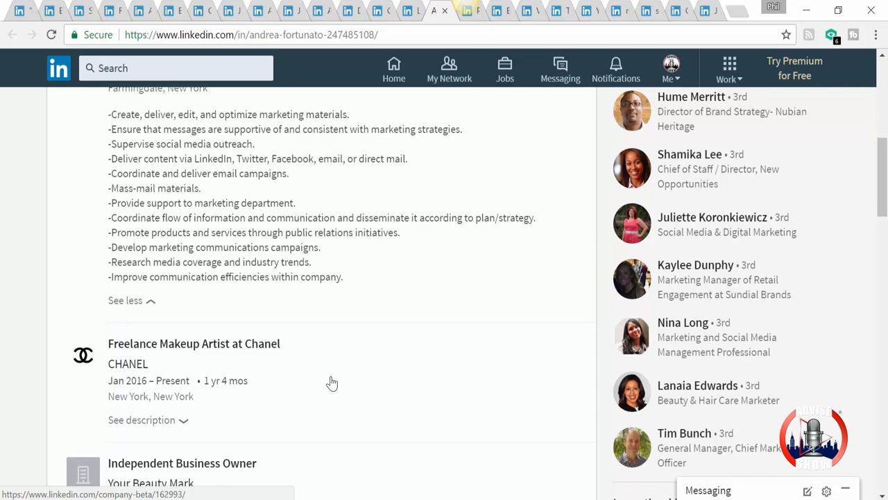
mouse_move(289, 392)
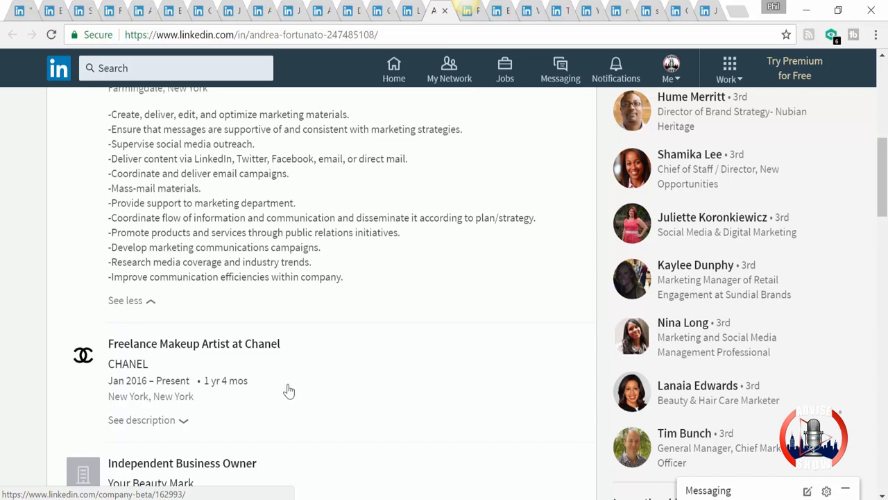
scroll("down", 3)
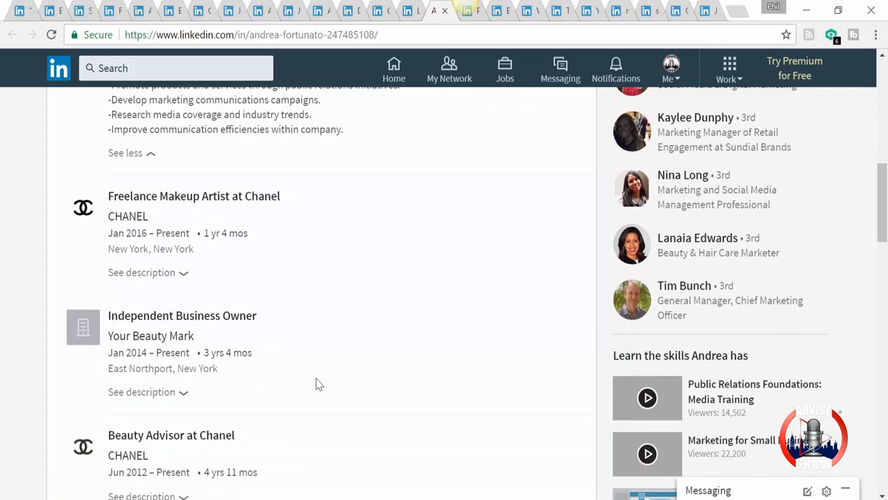
mouse_move(312, 425)
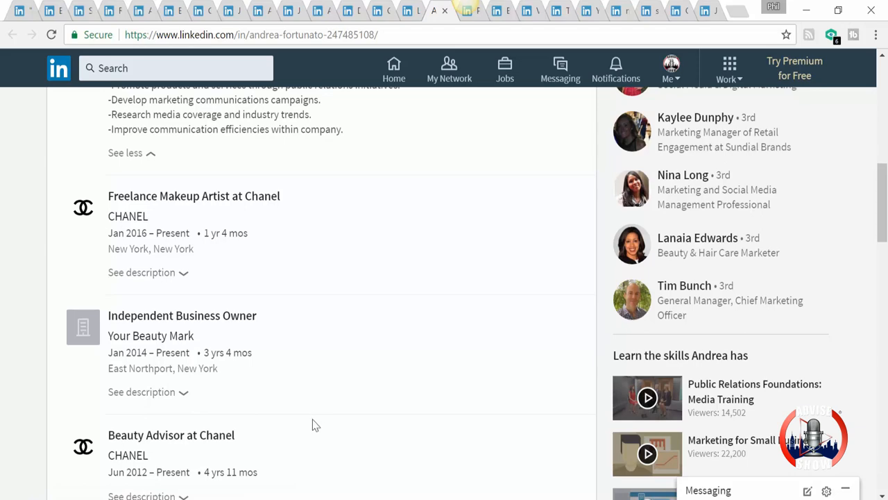
scroll("up", 3)
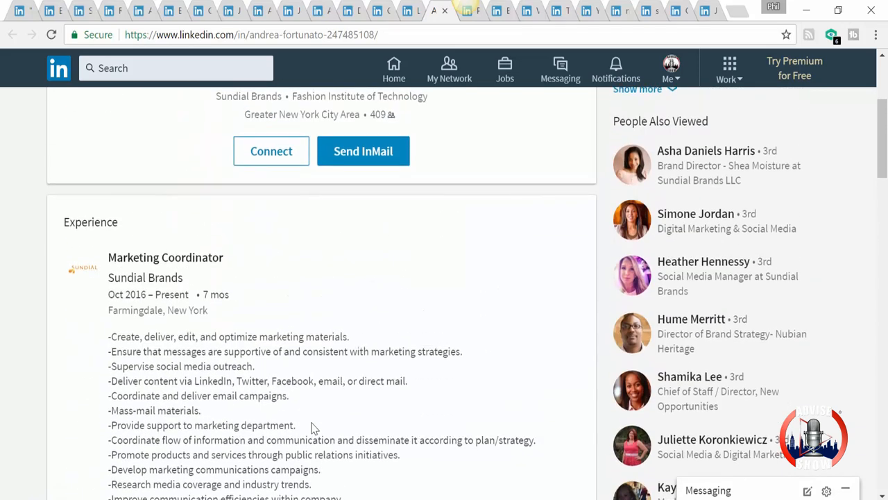
scroll("up", 3)
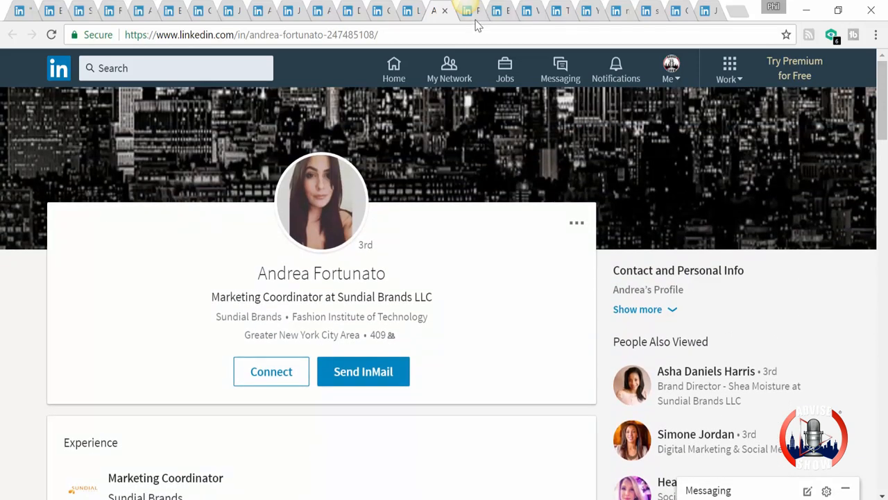
Switch to the SVP Operations profile and scroll through his supply chain Experience history.
left_click(467, 10)
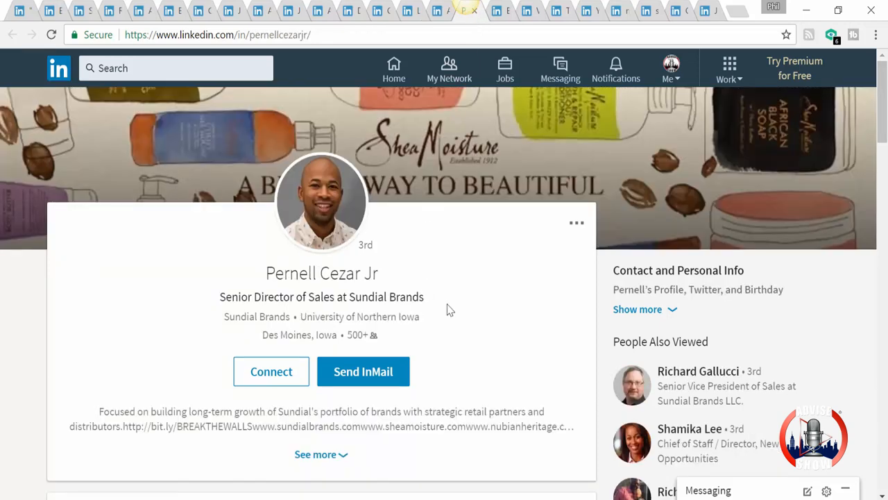
mouse_move(455, 314)
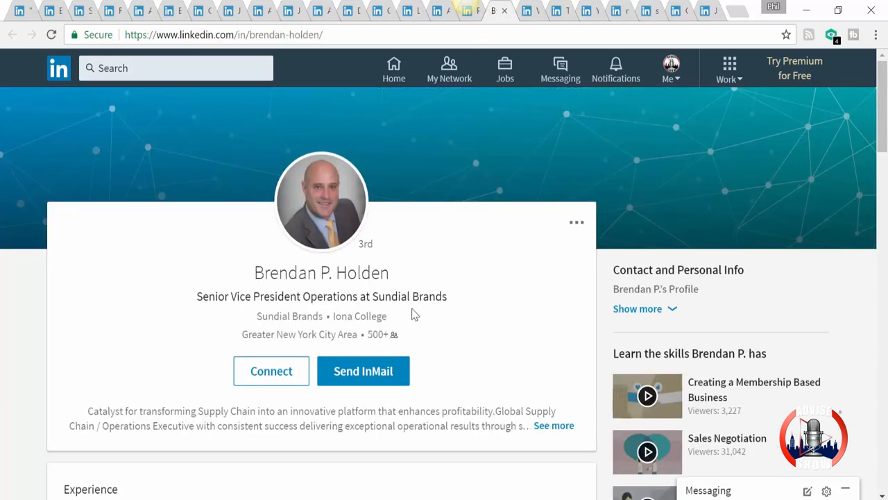
mouse_move(442, 311)
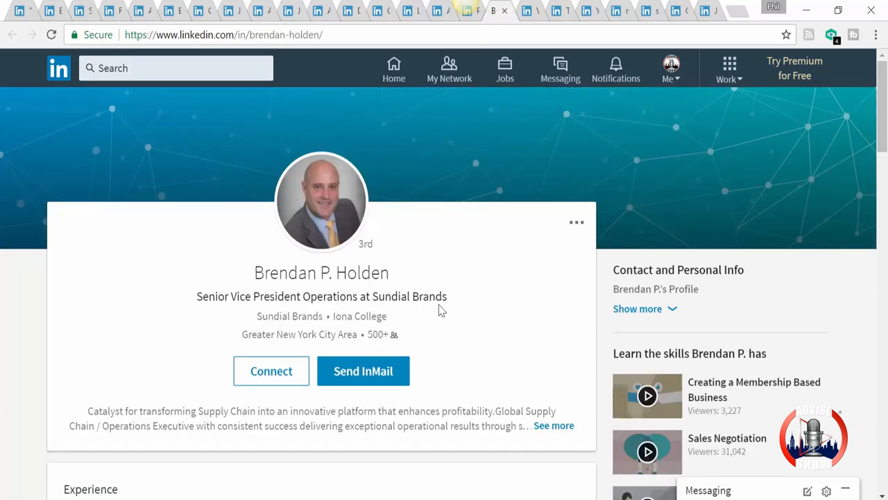
mouse_move(456, 306)
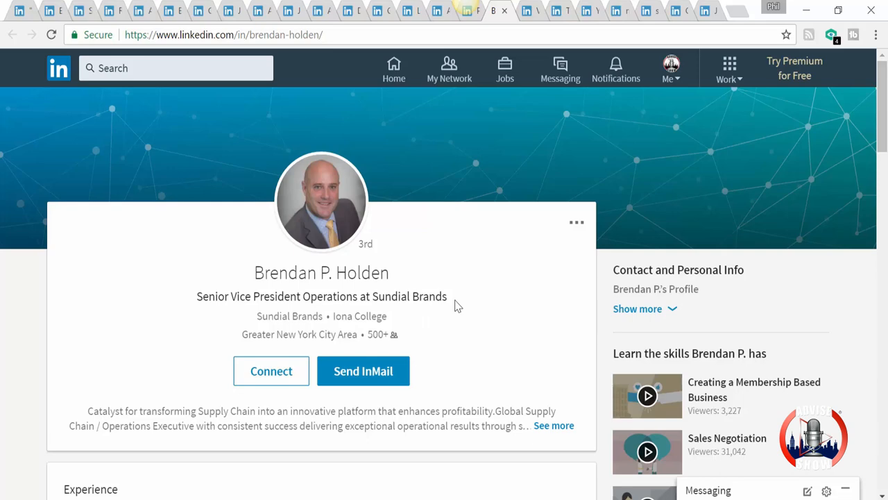
mouse_move(445, 316)
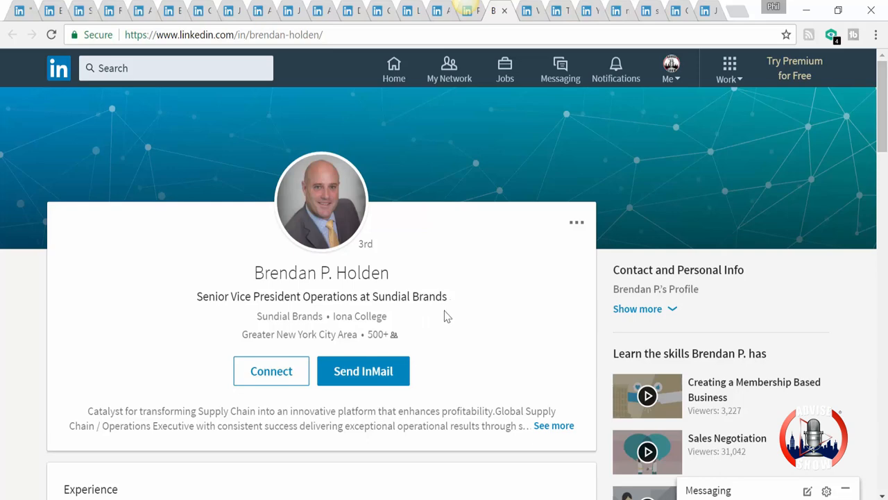
mouse_move(453, 319)
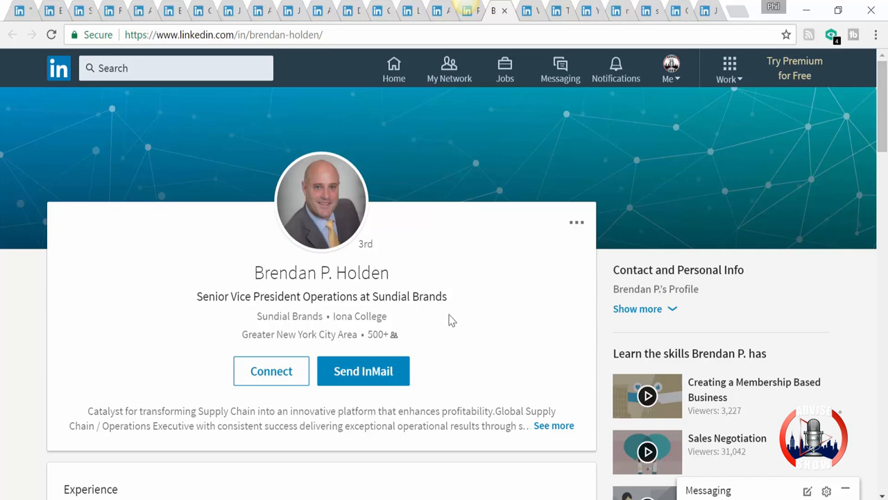
mouse_move(447, 326)
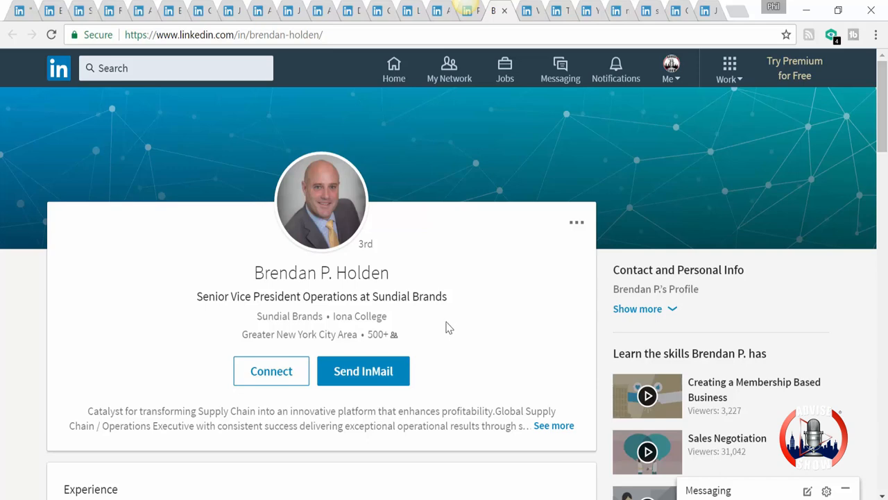
mouse_move(122, 347)
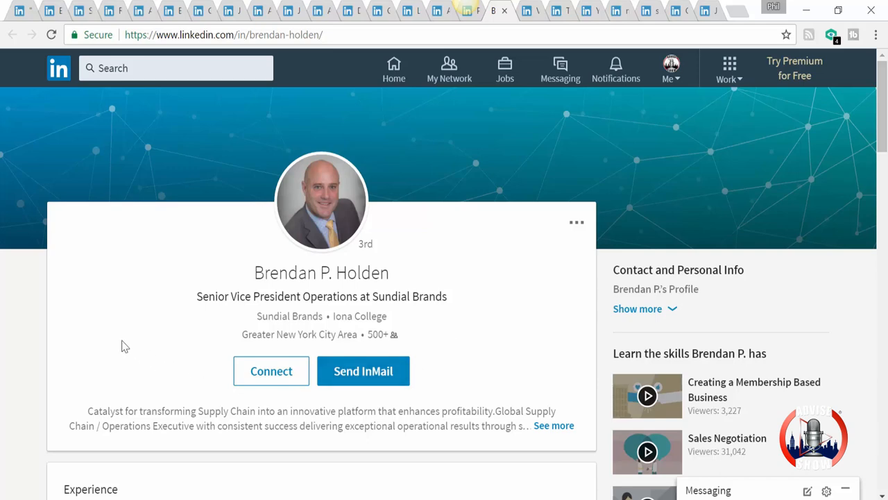
mouse_move(166, 356)
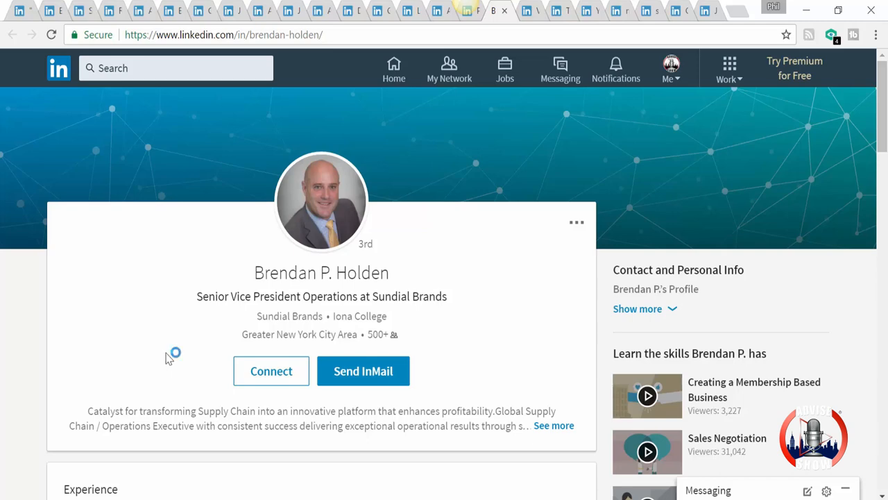
mouse_move(200, 382)
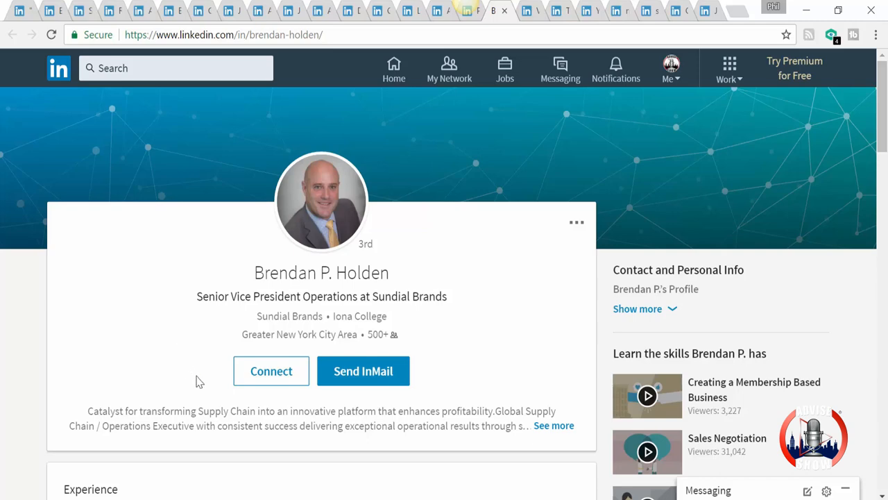
scroll("down", 3)
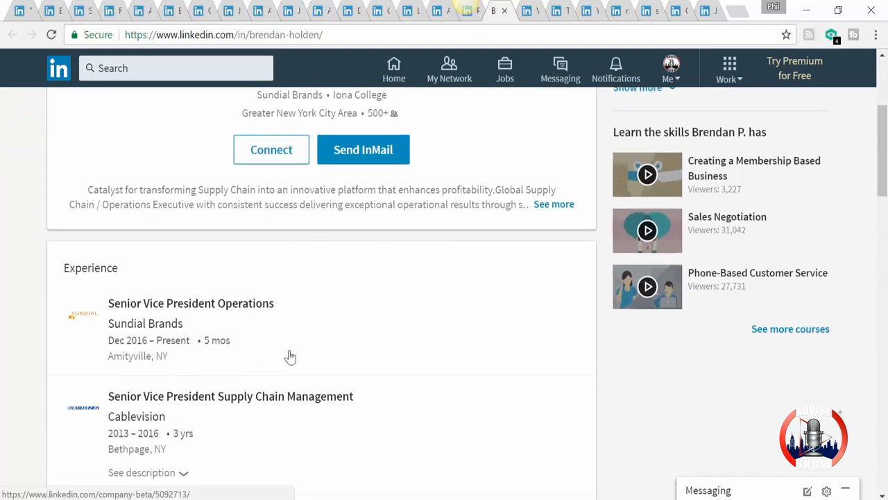
scroll("down", 3)
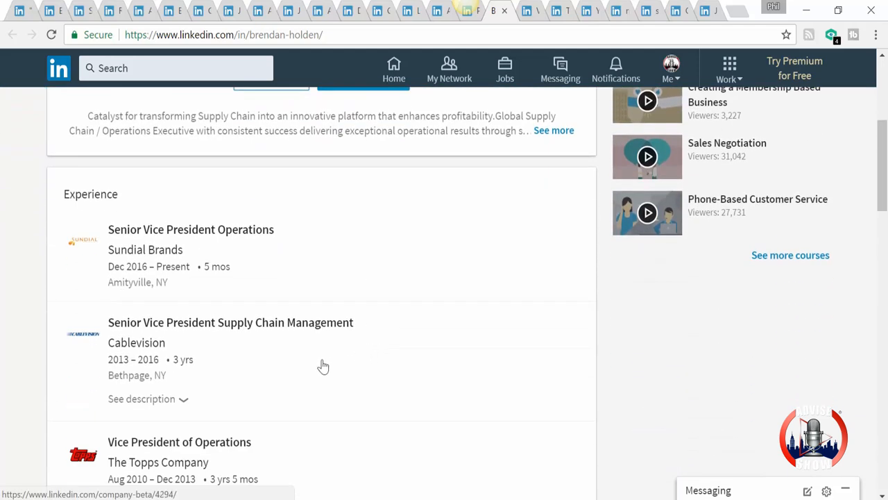
scroll("down", 3)
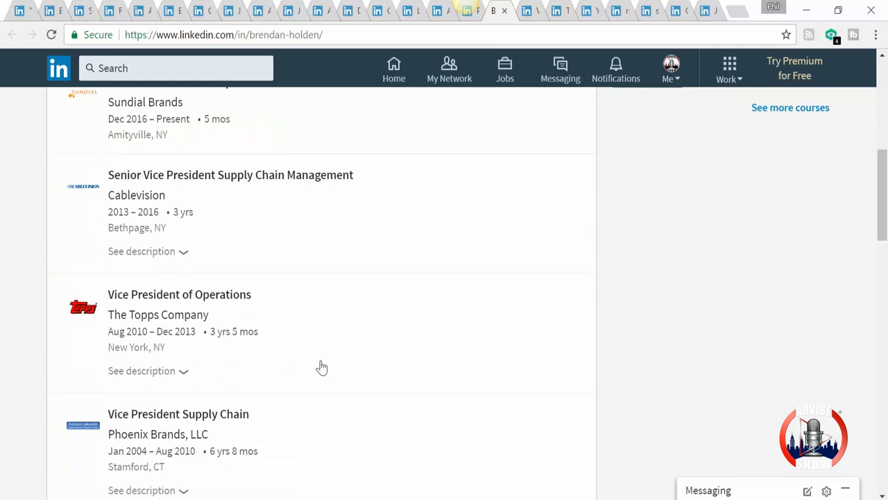
scroll("down", 3)
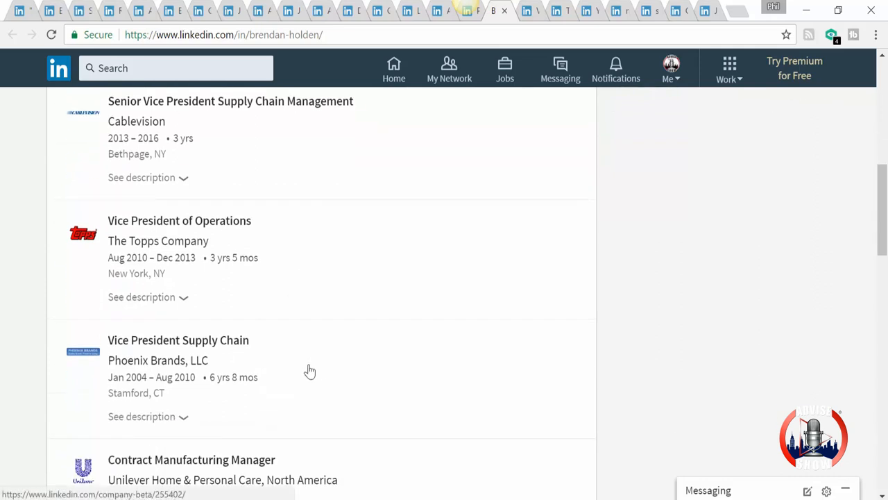
scroll("down", 3)
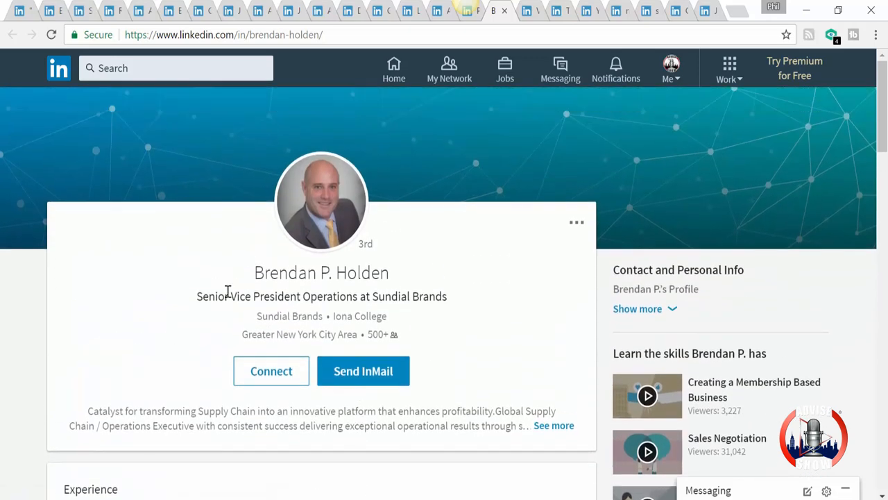
mouse_move(350, 314)
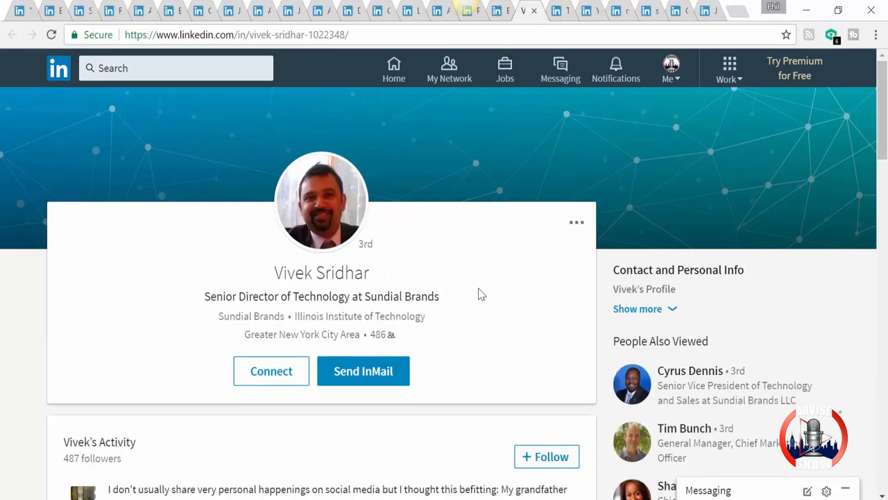
mouse_move(275, 311)
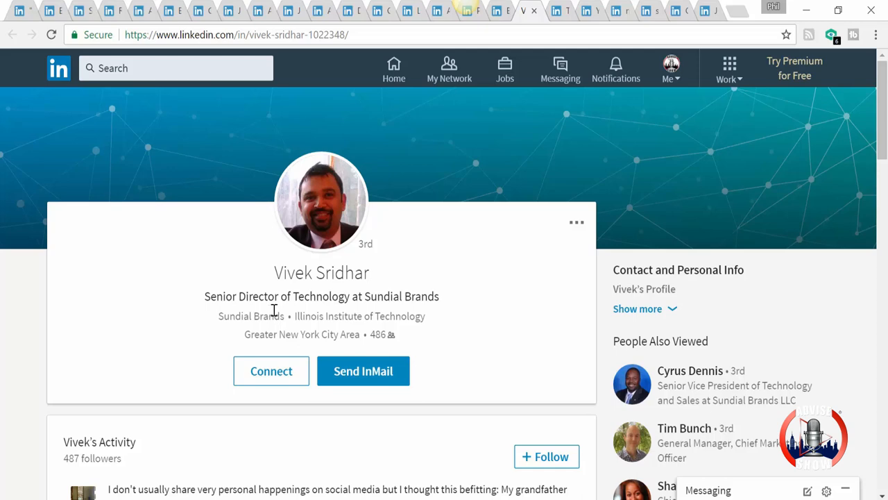
mouse_move(322, 325)
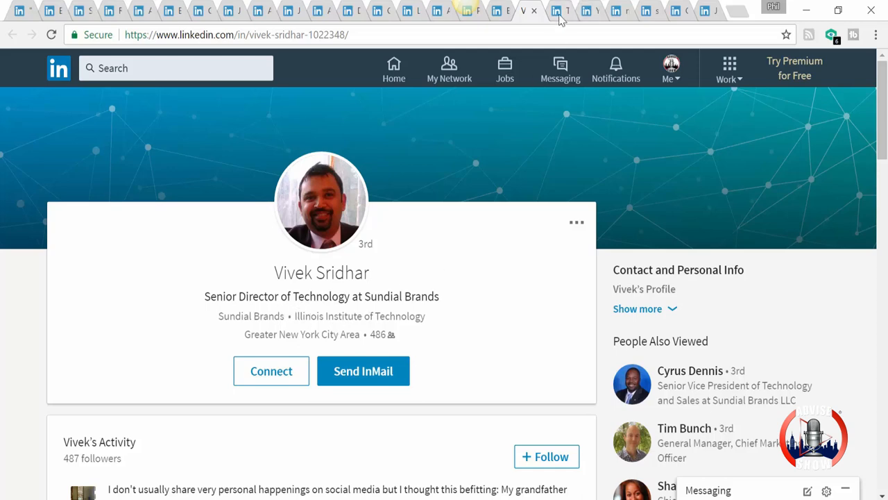
left_click(560, 12)
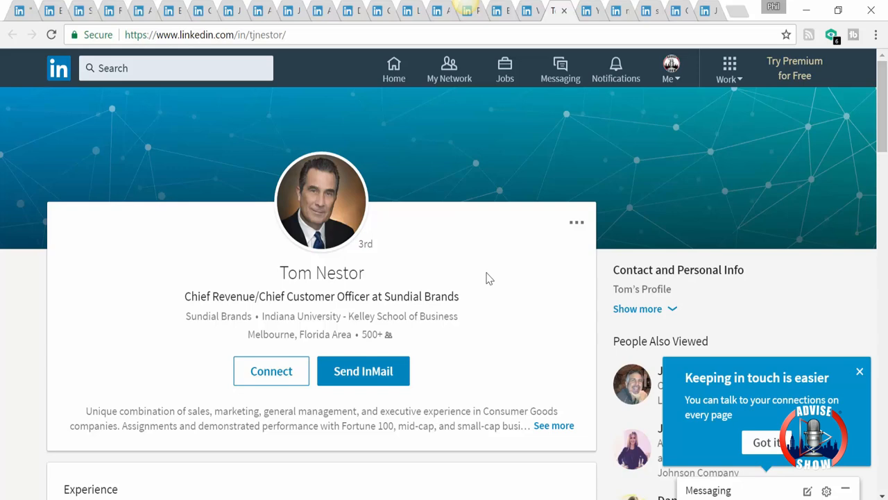
mouse_move(485, 289)
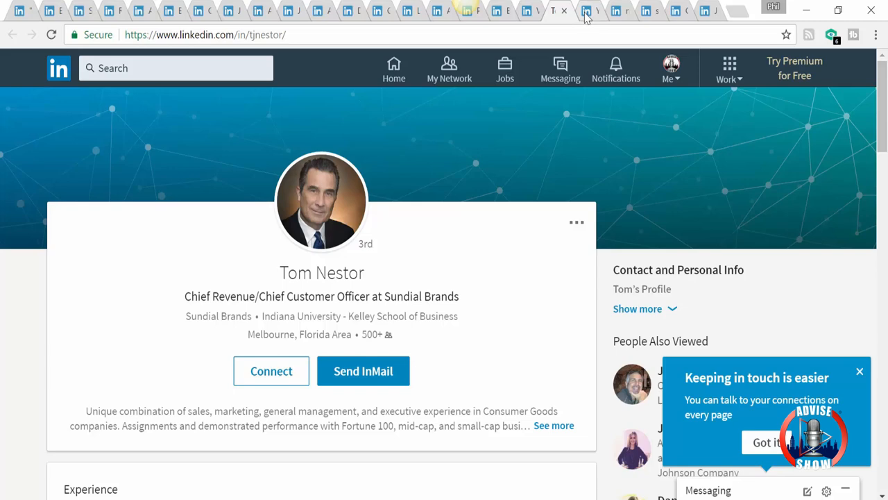
Switch to The Brand Boost Factory founder's profile and review her VP Strategic Planning experience.
left_click(589, 11)
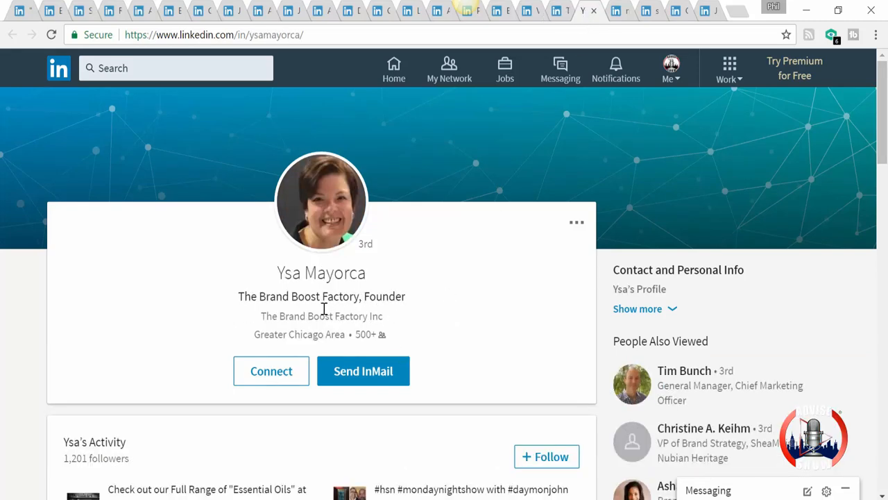
mouse_move(436, 283)
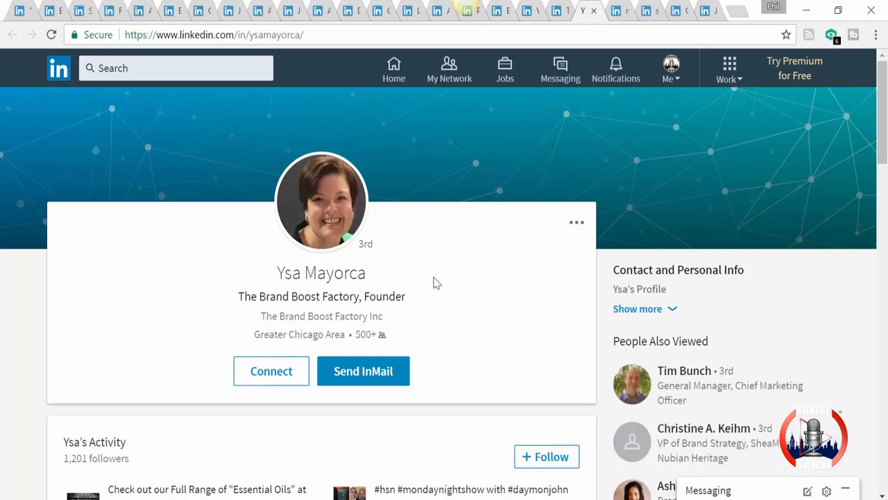
scroll("down", 3)
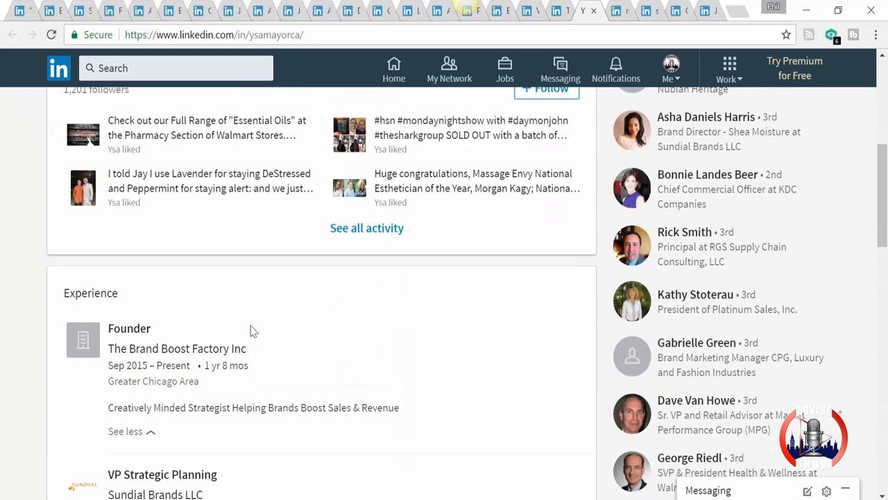
scroll("down", 3)
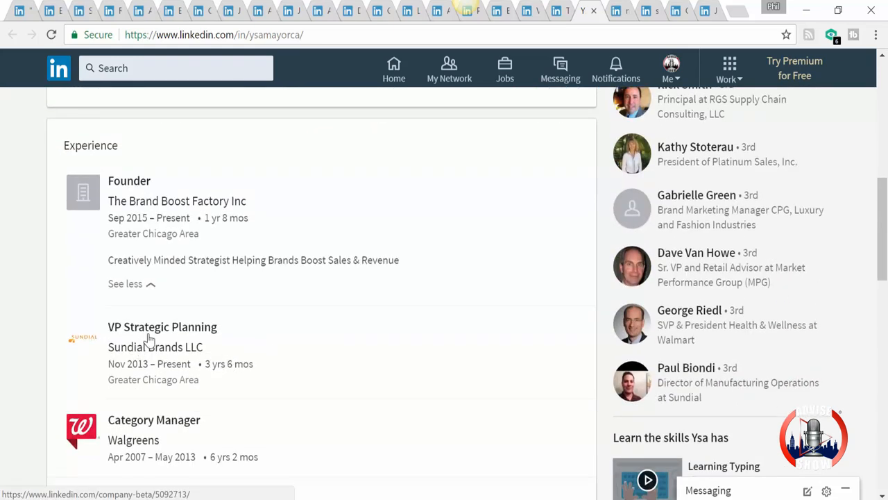
mouse_move(227, 367)
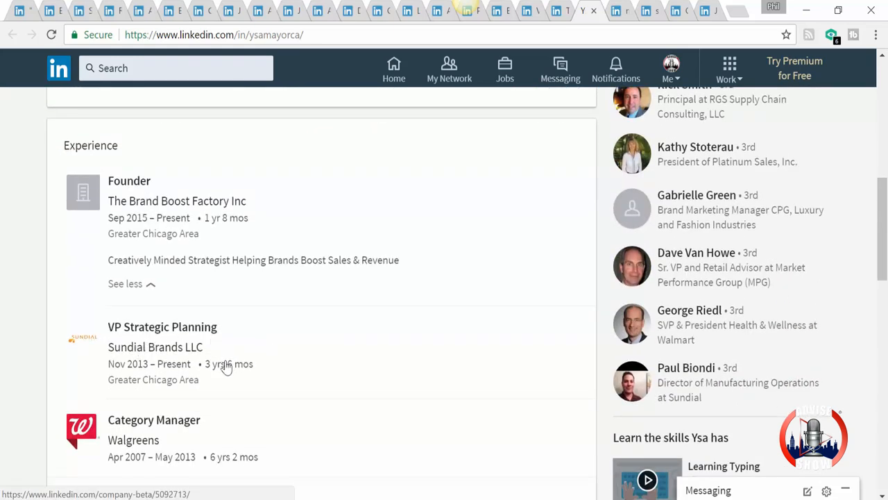
mouse_move(174, 378)
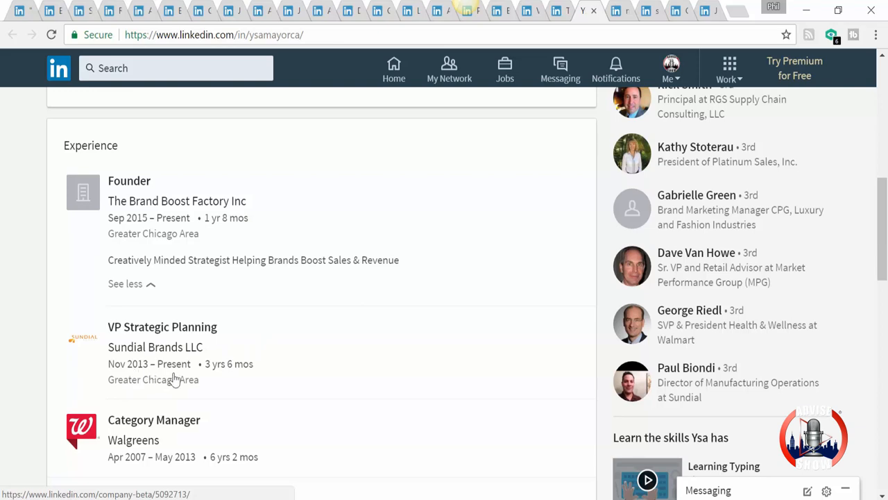
mouse_move(217, 382)
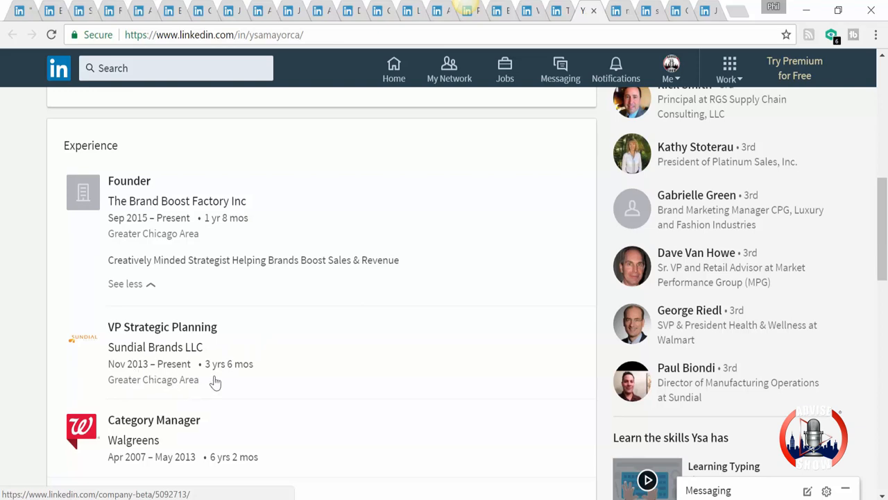
scroll("up", 3)
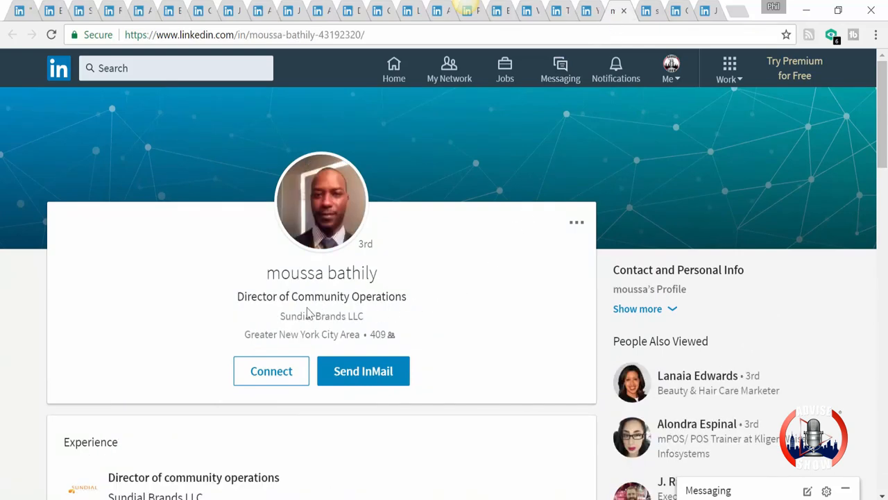
Switch to the freelance hairstylist's profile and review her Beauty Ambassador and Tresemme experience.
left_click(649, 11)
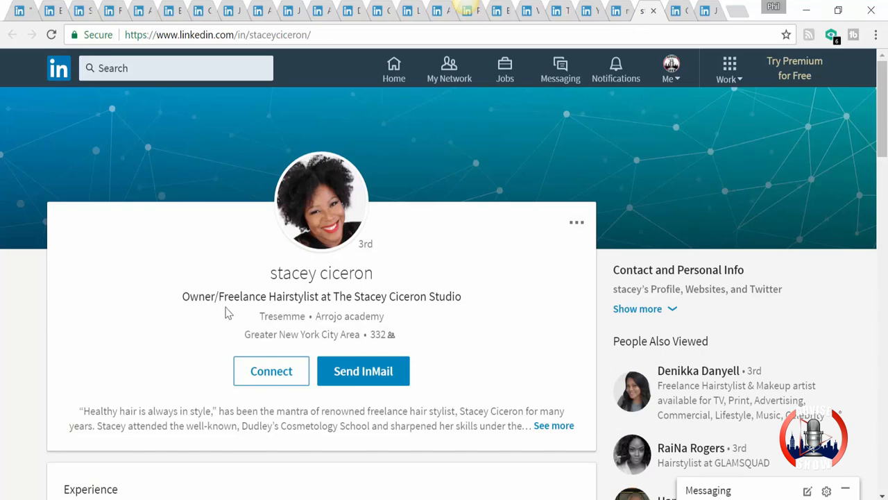
scroll("down", 3)
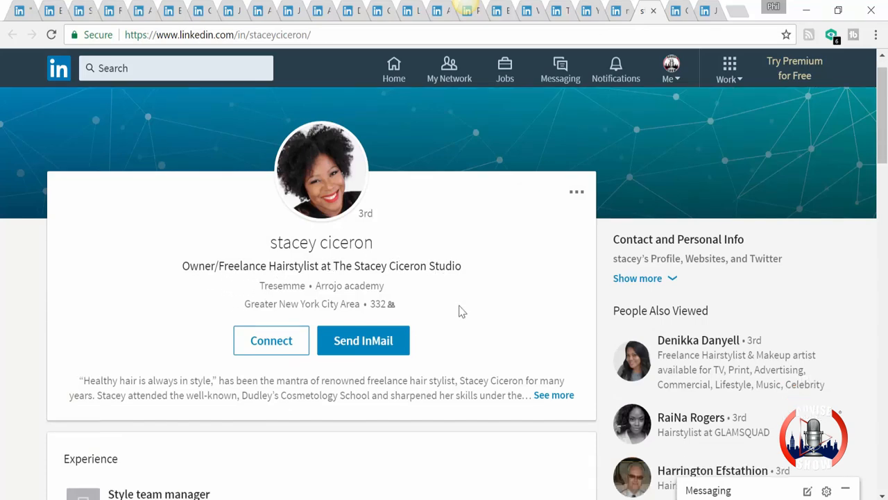
scroll("down", 3)
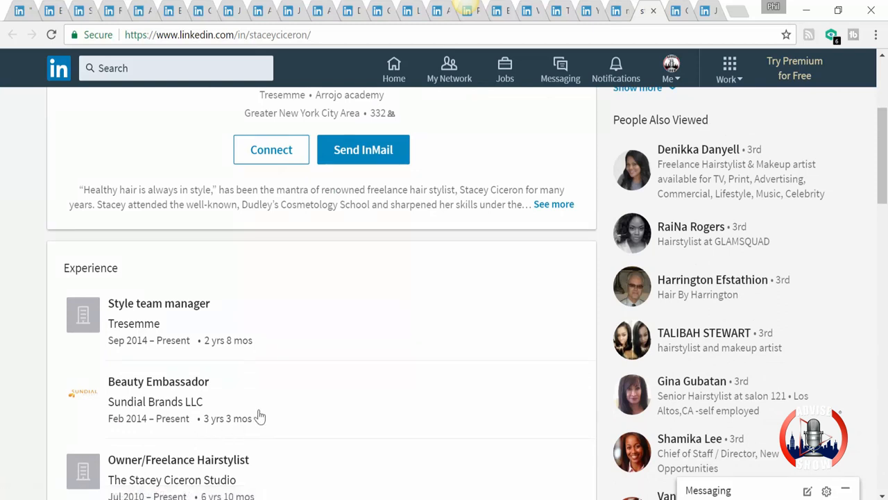
scroll("down", 3)
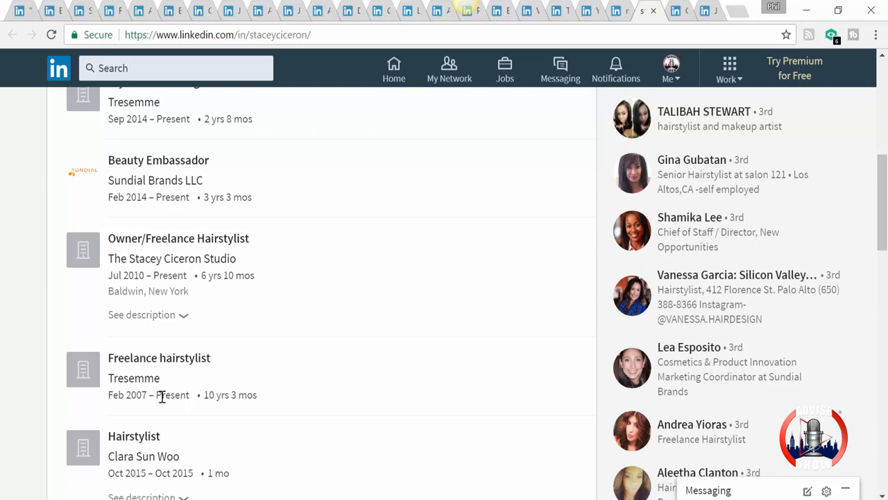
mouse_move(235, 394)
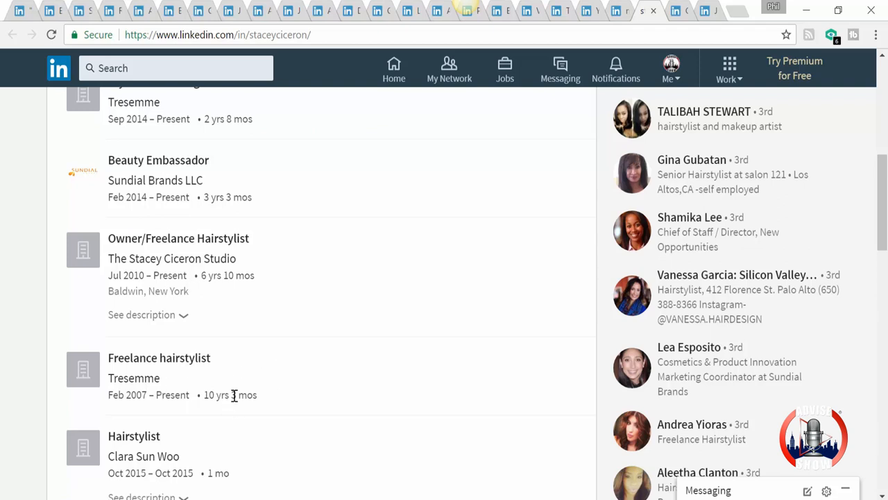
scroll("down", 3)
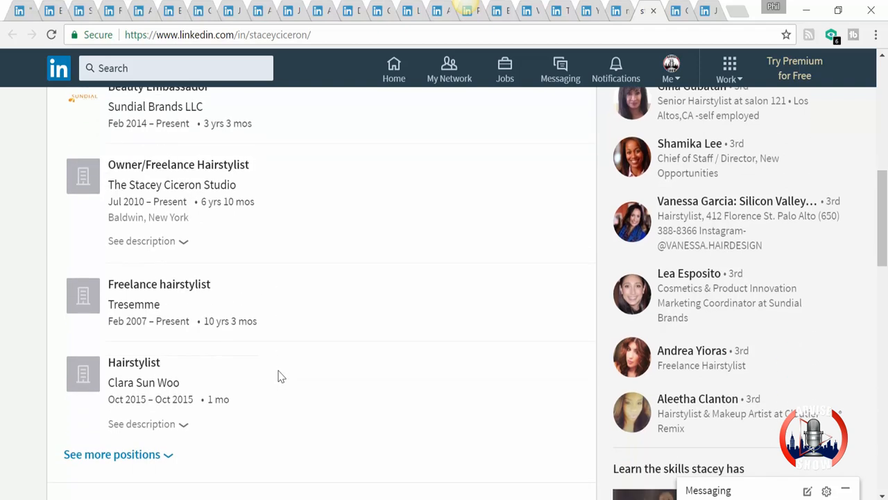
scroll("up", 3)
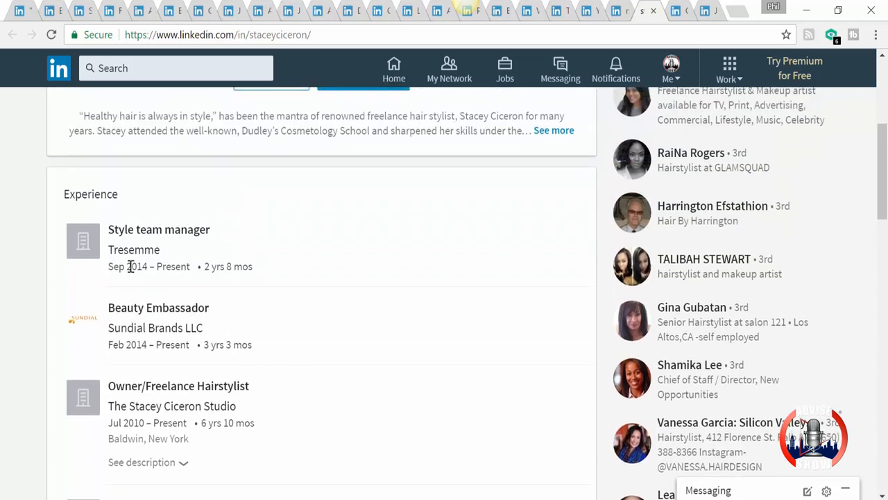
mouse_move(161, 287)
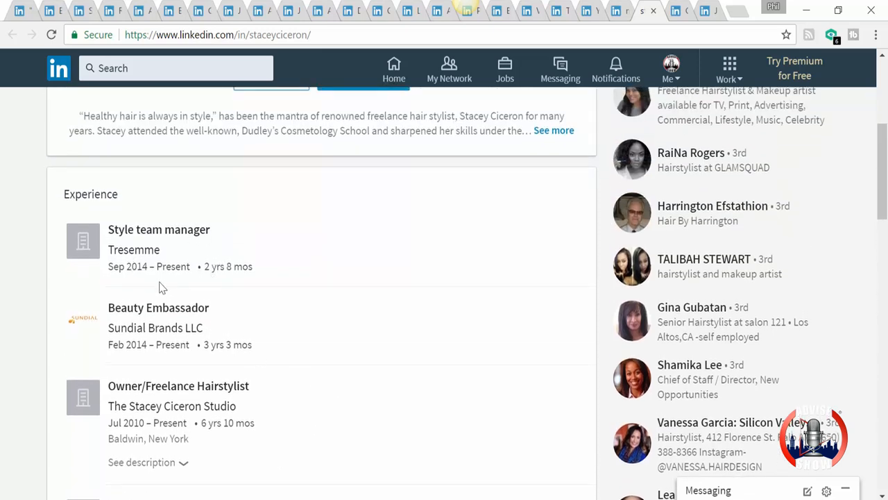
mouse_move(450, 68)
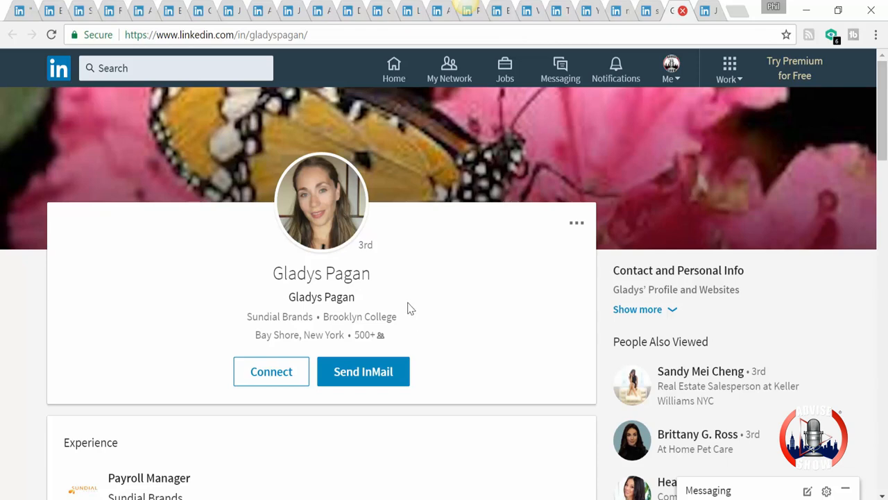
Scroll through the Payroll Manager's experience and down to the Digital Marketing Manager's Sundial Brands role.
scroll("down", 3)
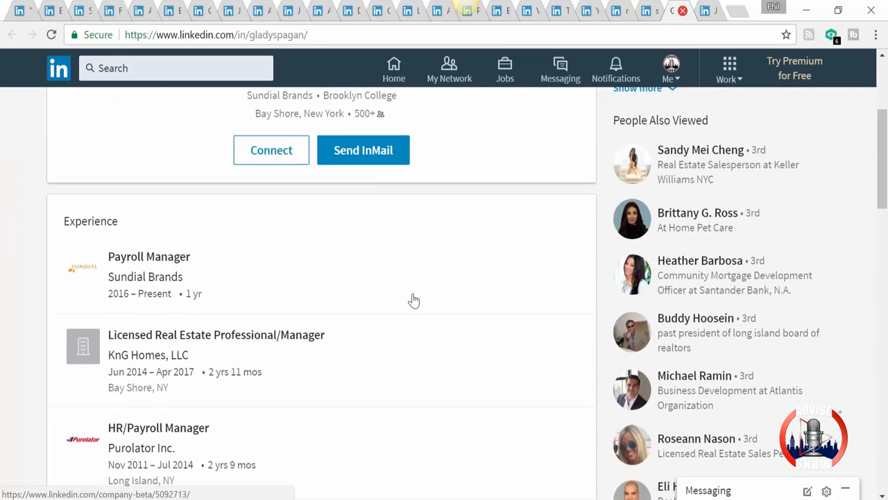
mouse_move(369, 305)
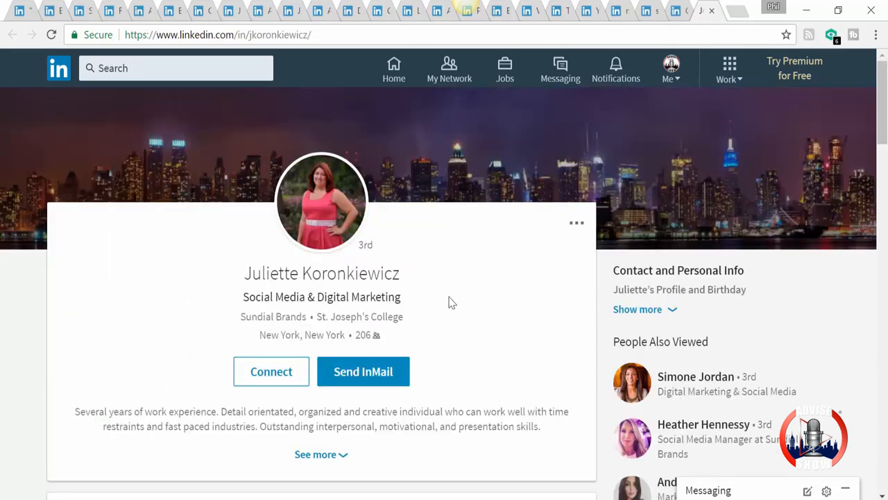
mouse_move(447, 299)
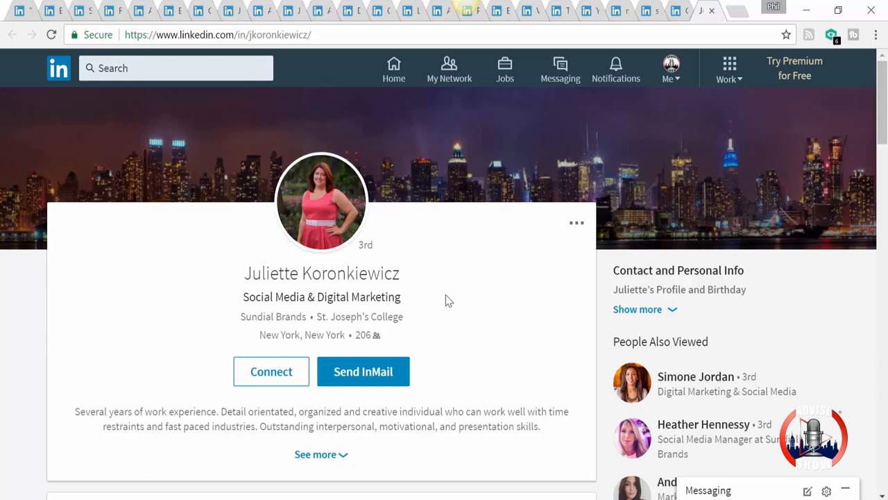
scroll("down", 3)
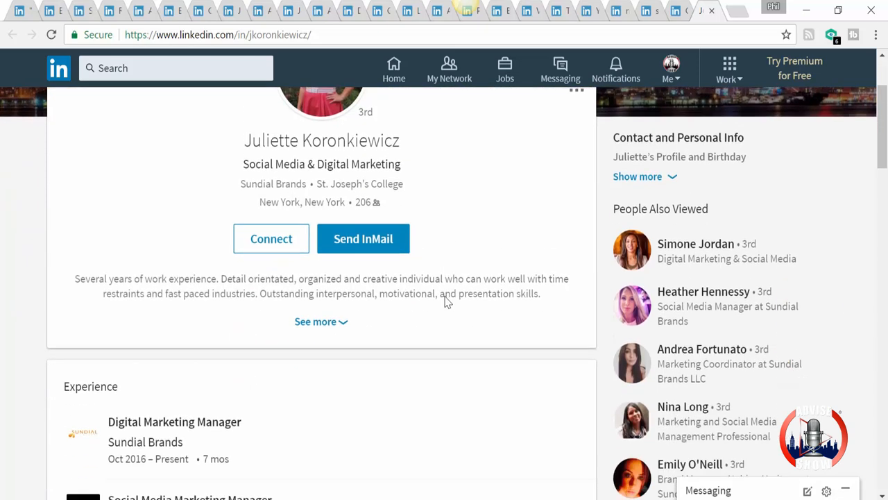
scroll("down", 3)
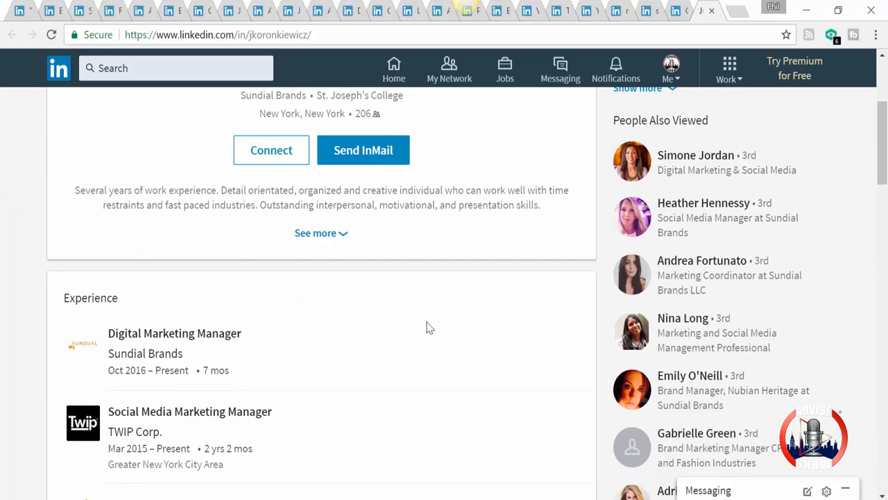